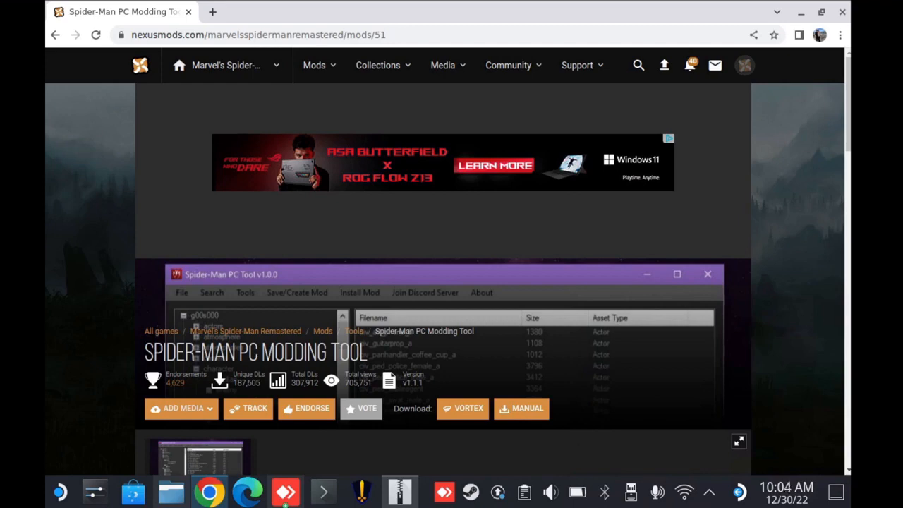
mouse_move(243, 416)
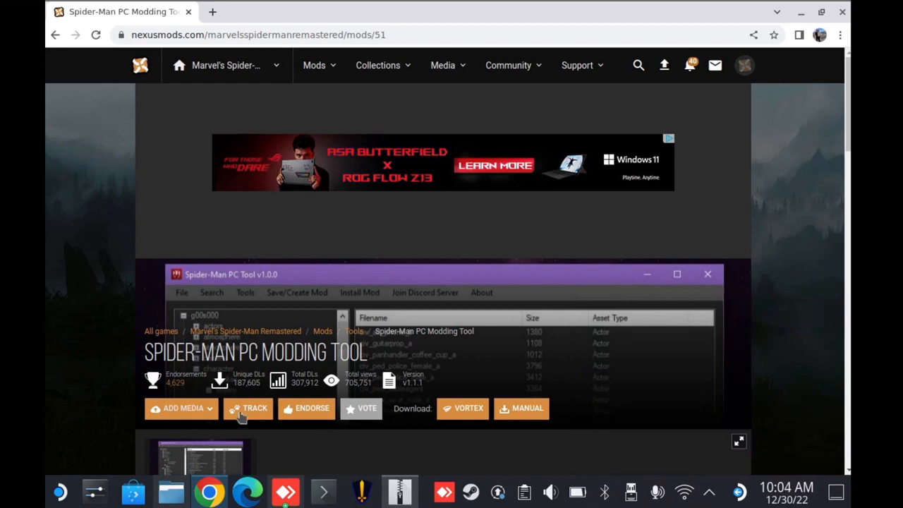
Step: Start the free slow download of the SpiderManPCTool v1.1.1 zip from the mod's Files list
scroll("down", 3)
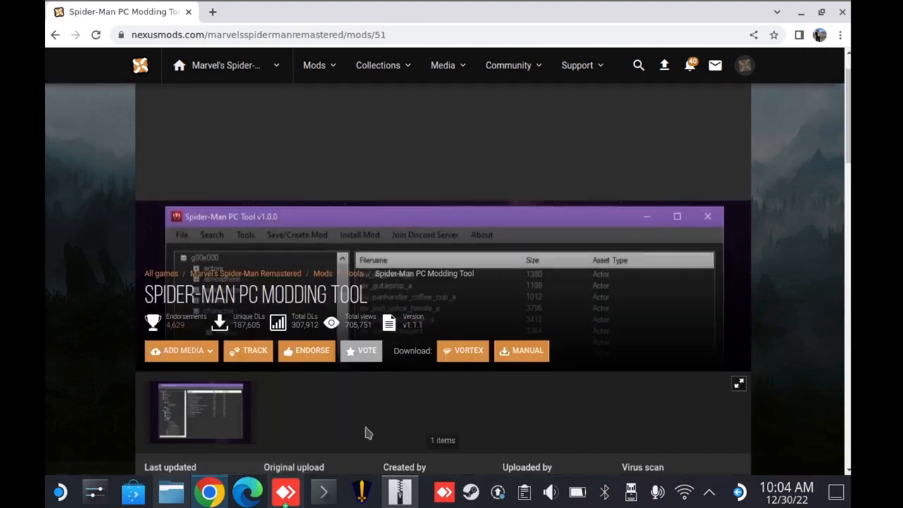
scroll("down", 3)
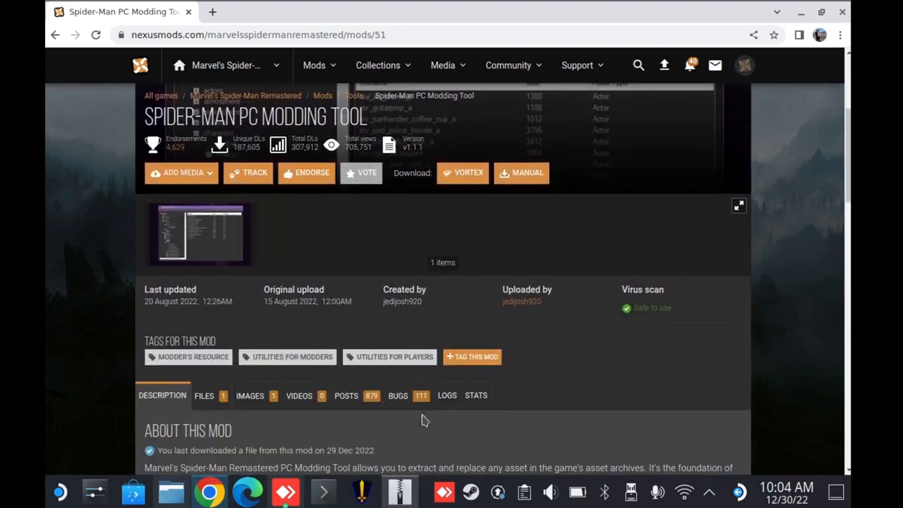
left_click(203, 395)
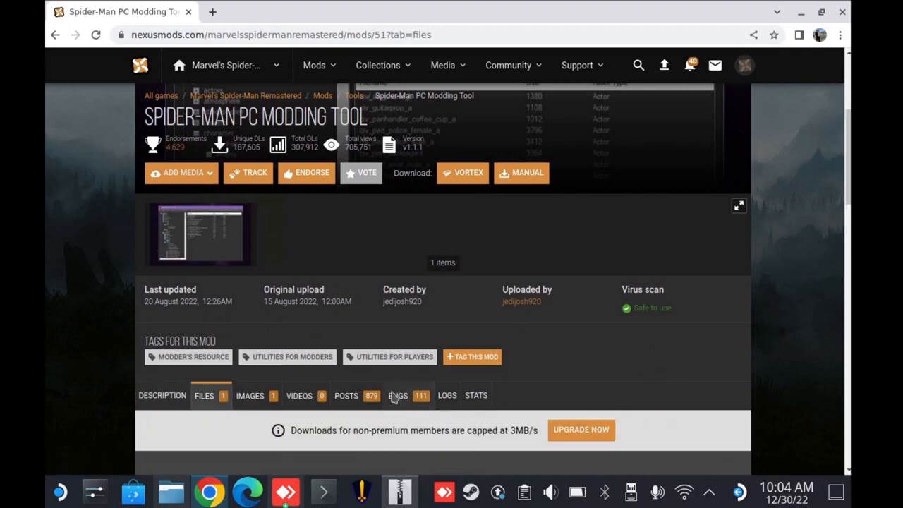
scroll("down", 3)
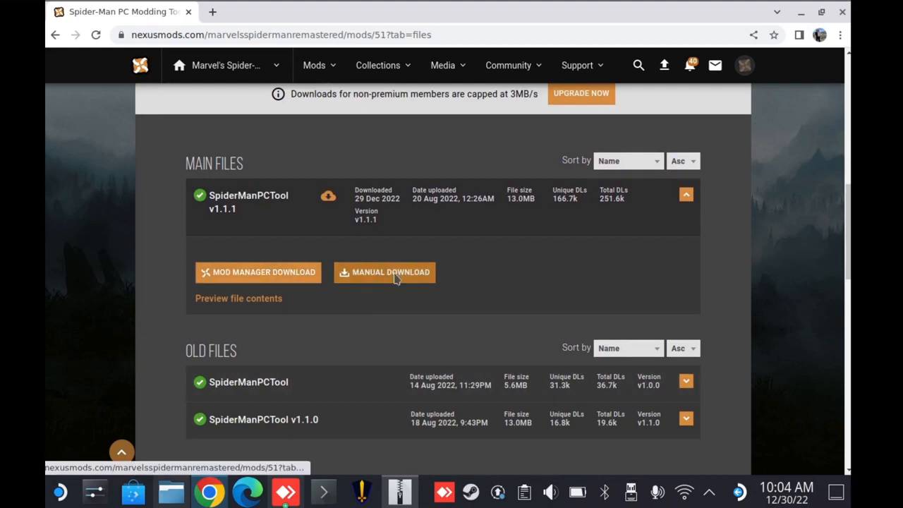
left_click(383, 271)
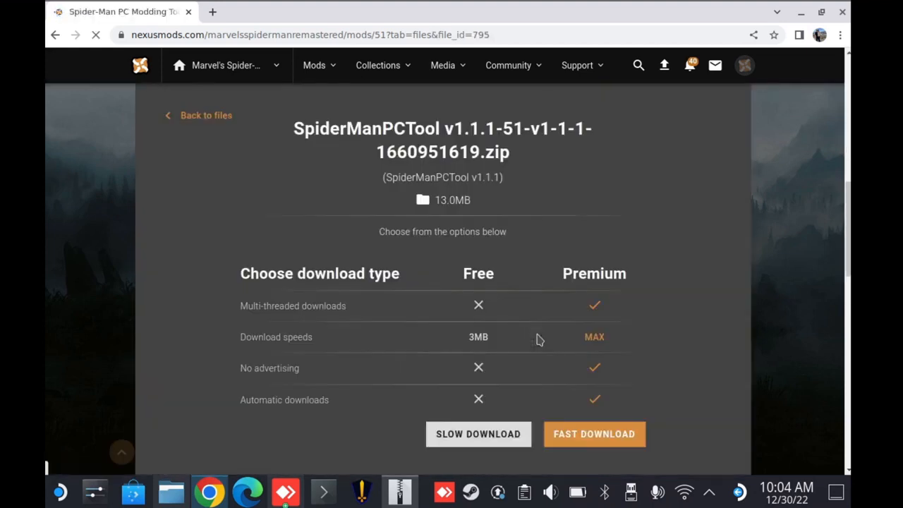
left_click(477, 434)
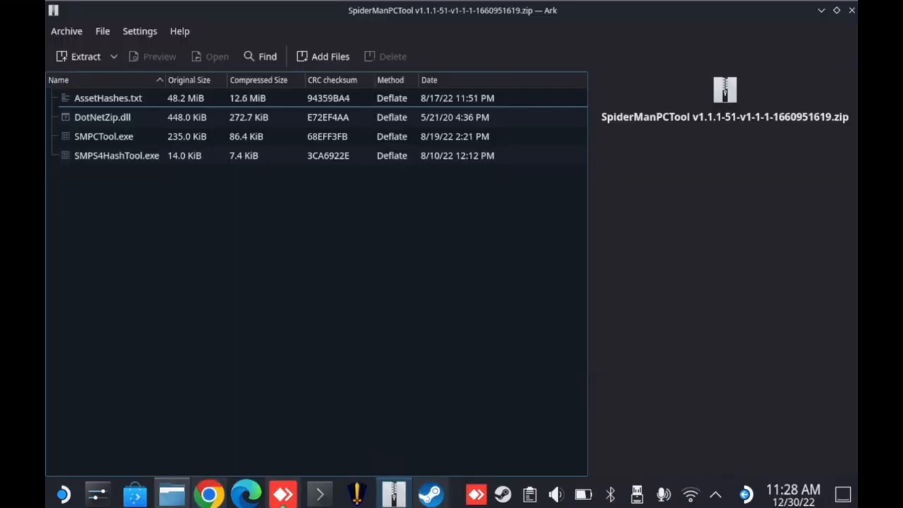
Step: Extract the SpiderManPCTool archive into its own subfolder in the home folder
left_click(85, 56)
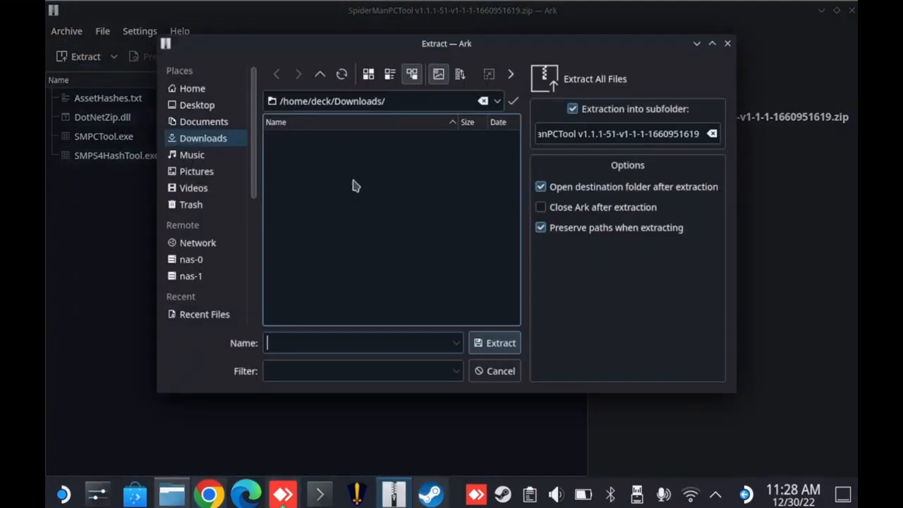
left_click(191, 87)
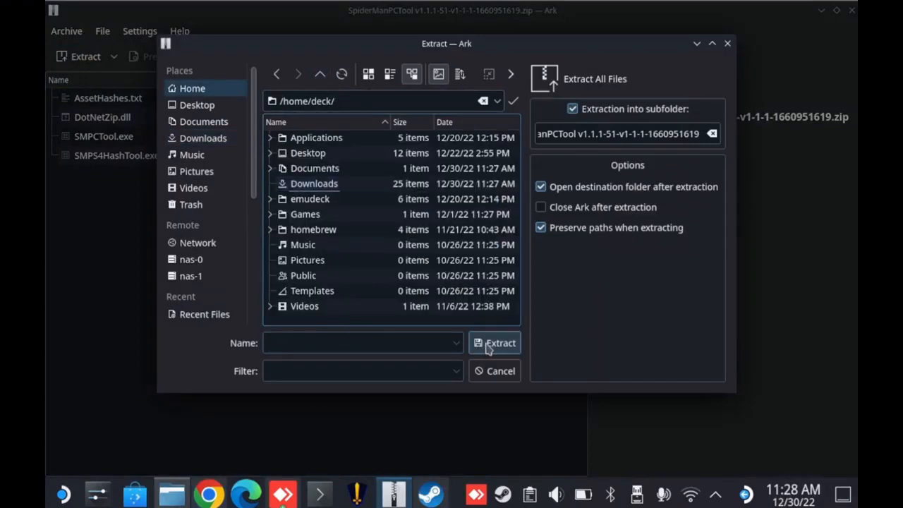
left_click(499, 343)
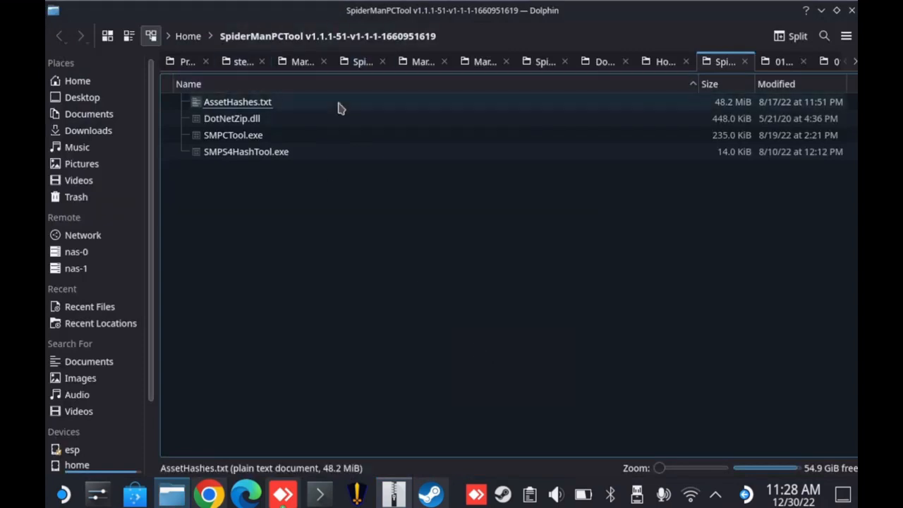
Step: Create a new link named asset_archive in the tool folder
left_click(233, 135)
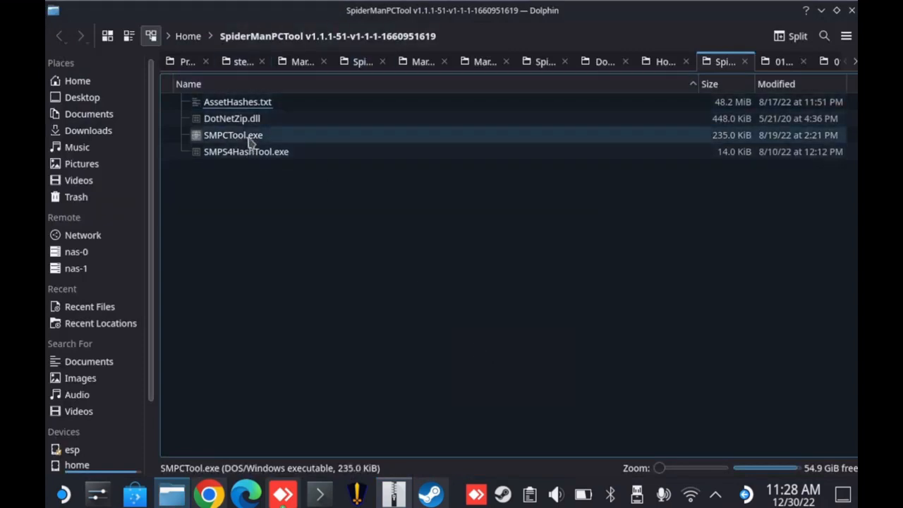
left_click(266, 206)
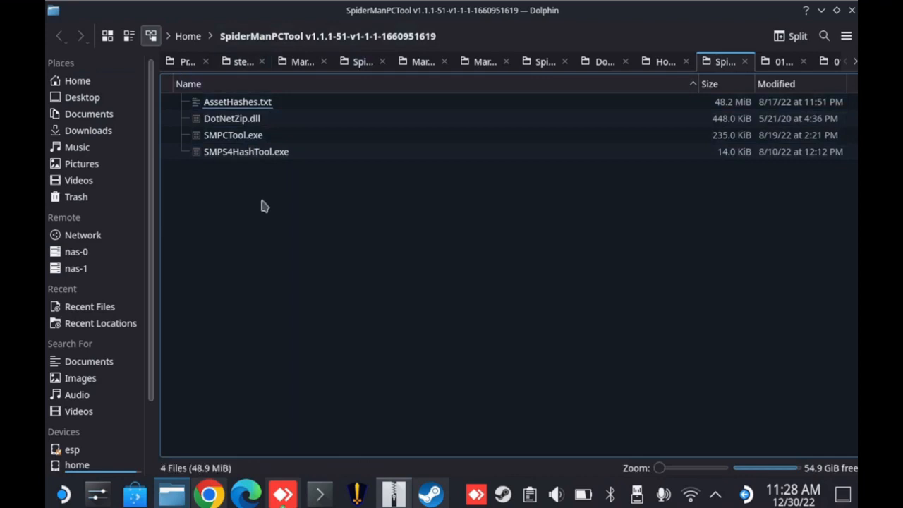
right_click(266, 204)
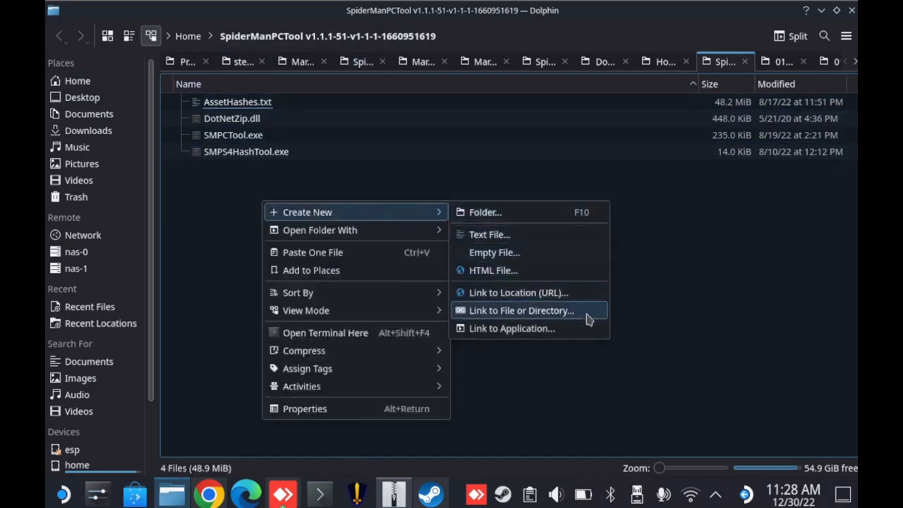
left_click(522, 310)
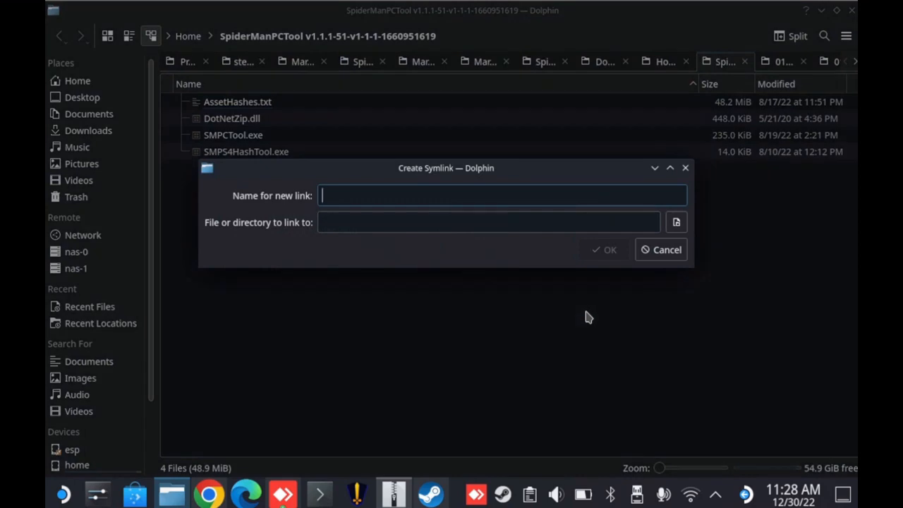
type("asset")
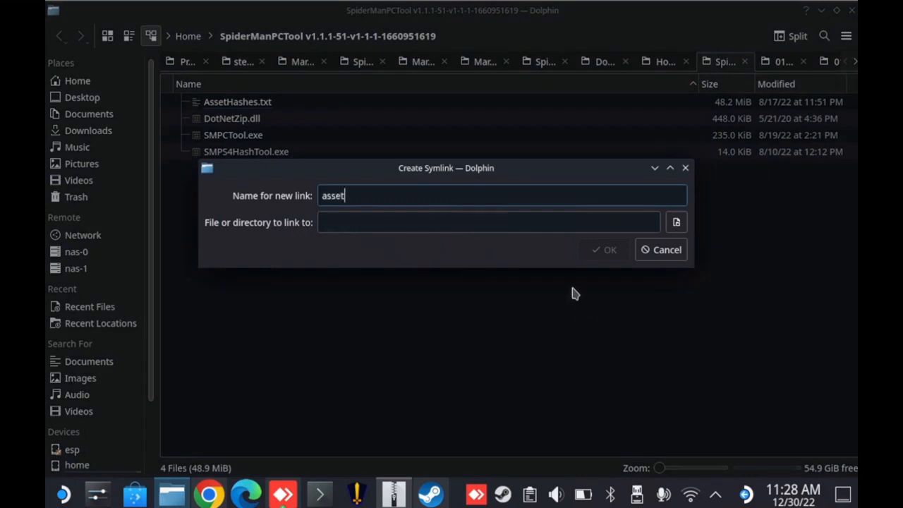
type("_")
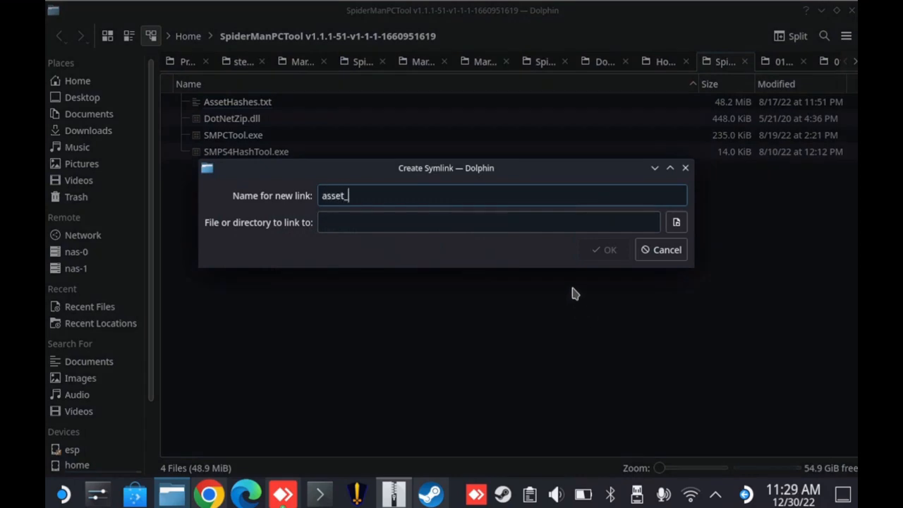
type("archive")
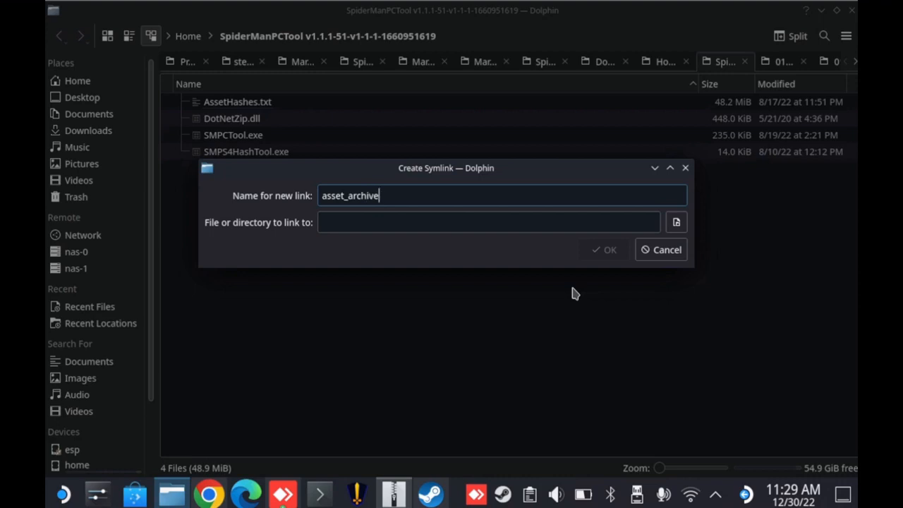
mouse_move(675, 222)
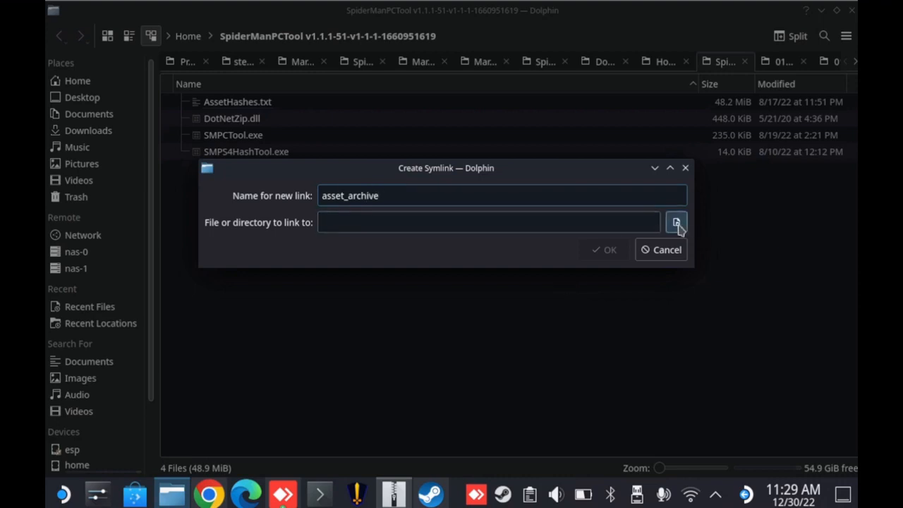
Step: Point the link at the game's asset_archive folder under /home/deck/.steam/steam/steamapps/common
left_click(676, 222)
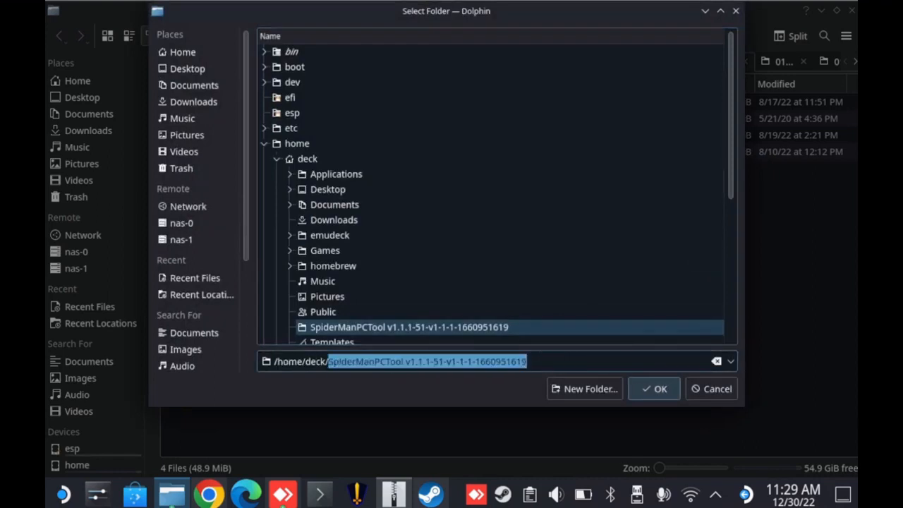
type("/home/deck/.steam")
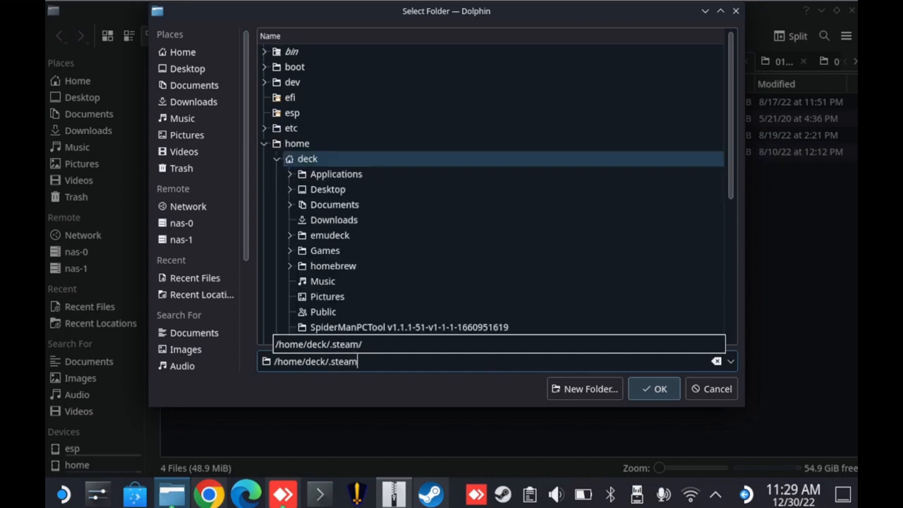
type("steam/steamapps/")
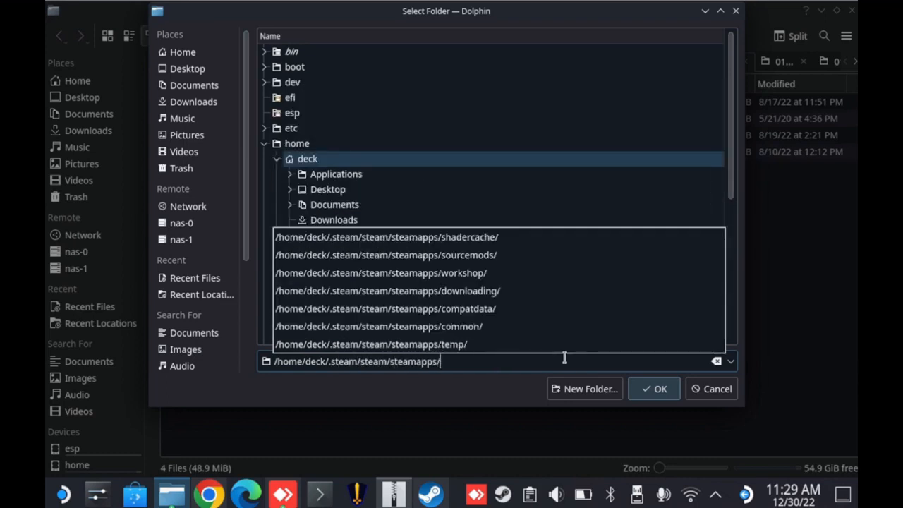
type("common/ma")
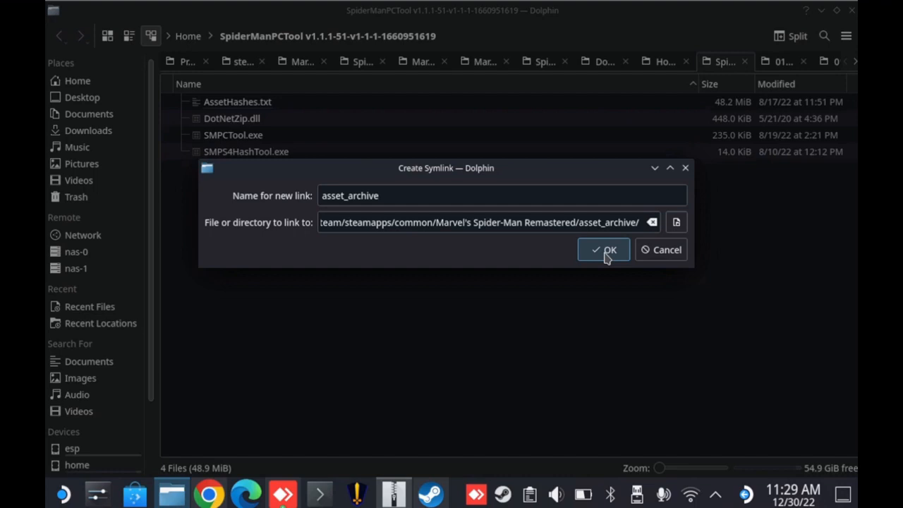
Step: Confirm the asset_archive link and add SMPCTool.exe to Steam
left_click(604, 248)
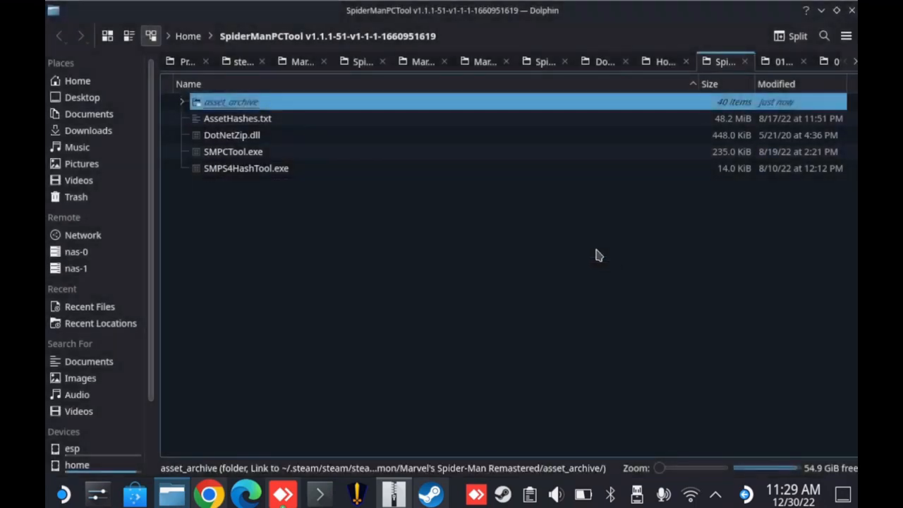
right_click(233, 151)
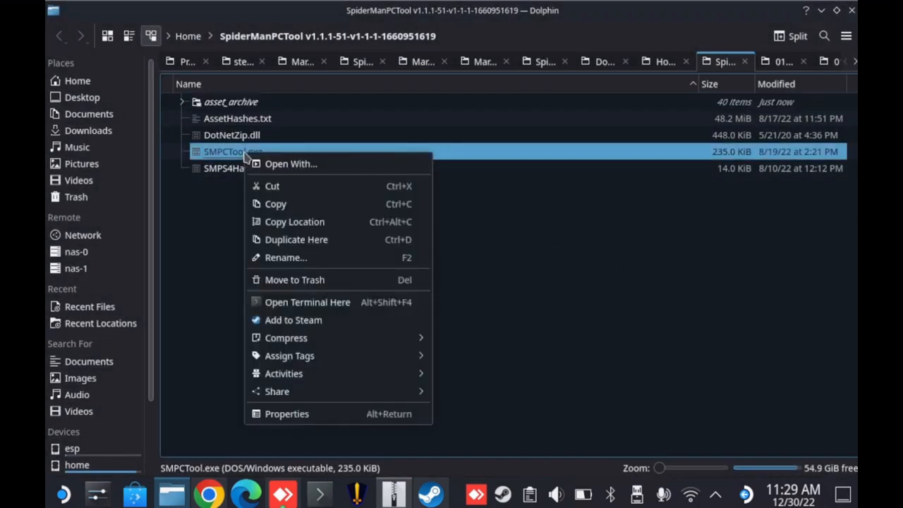
mouse_move(338, 318)
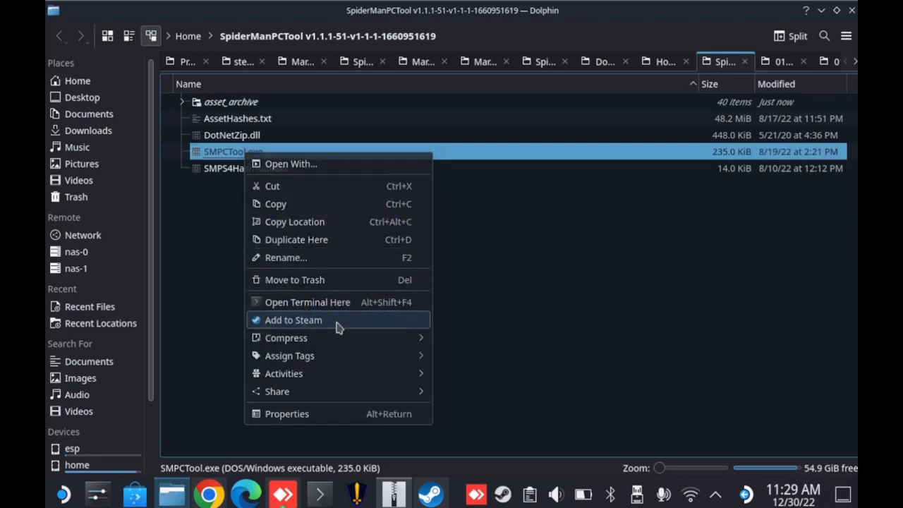
left_click(294, 319)
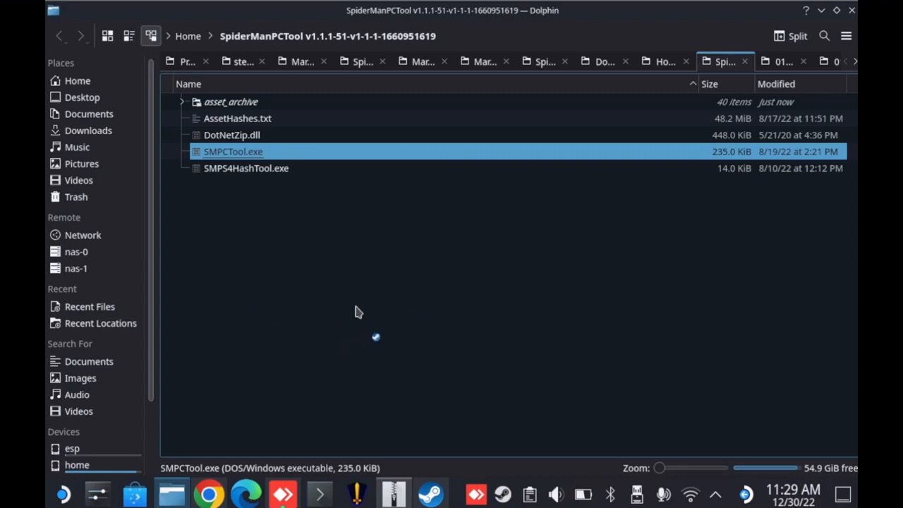
mouse_move(436, 418)
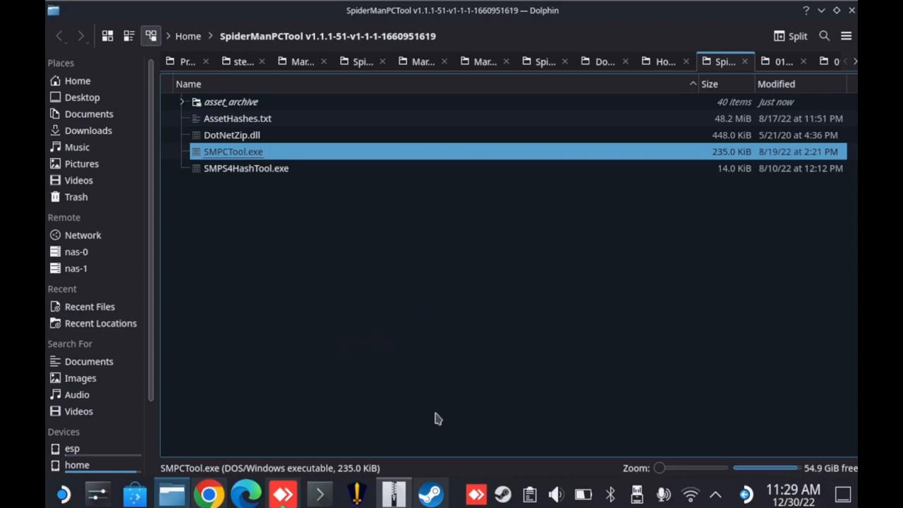
Step: Rename the SMPCTool.exe Steam shortcut to Marvel's Spider-Man Remastered Mod Tool
left_click(430, 494)
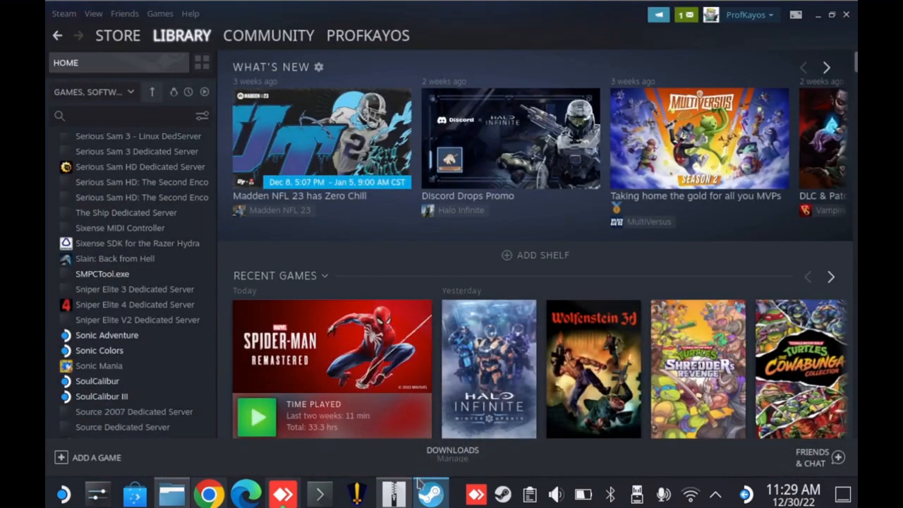
left_click(101, 274)
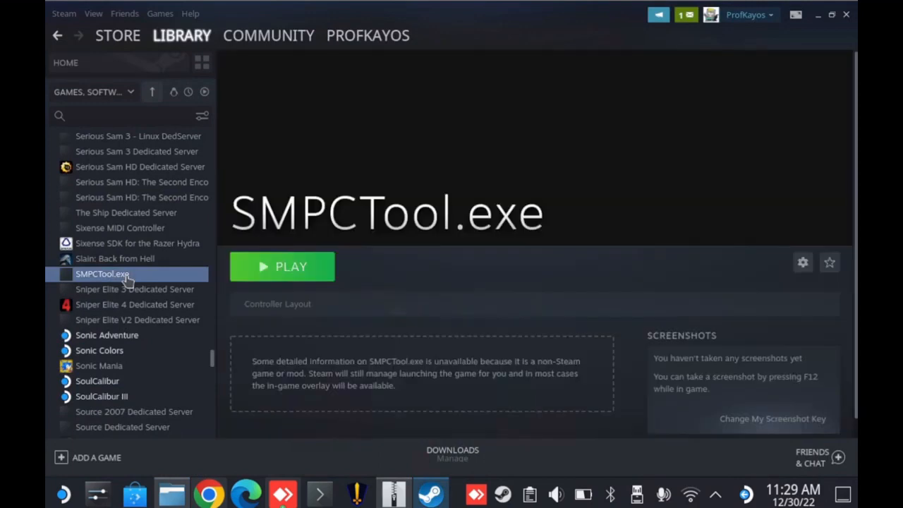
right_click(102, 273)
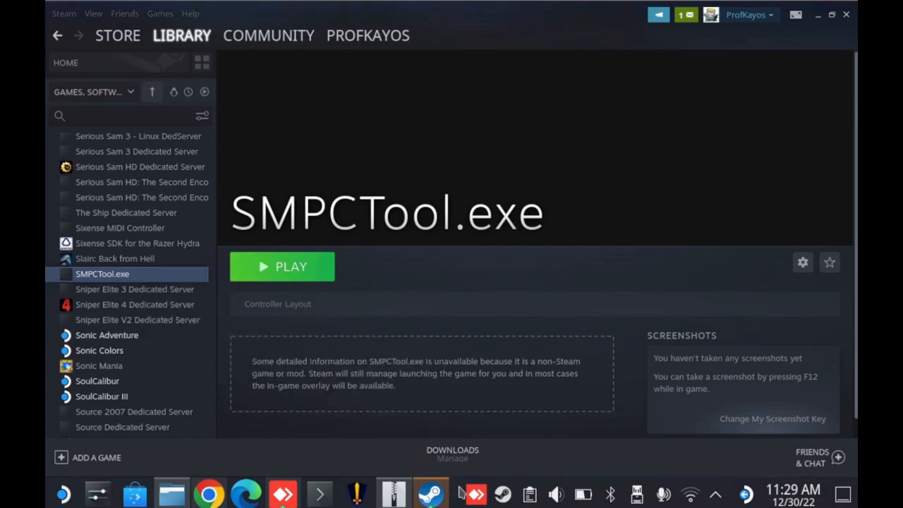
left_click(801, 261)
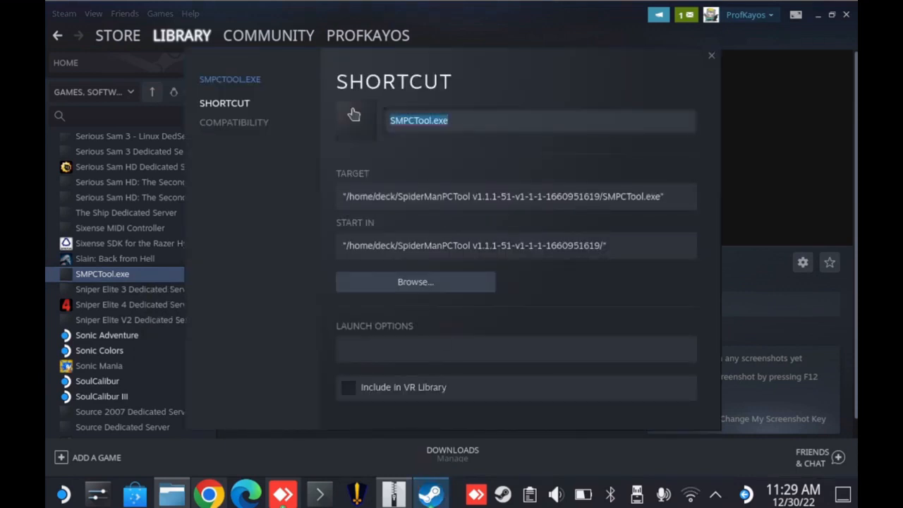
type("Marvel's Spid")
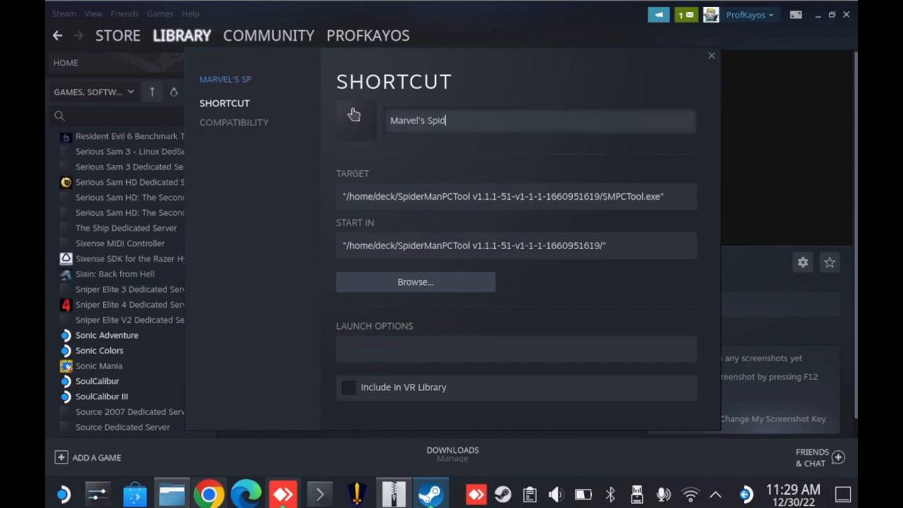
type("er-Man")
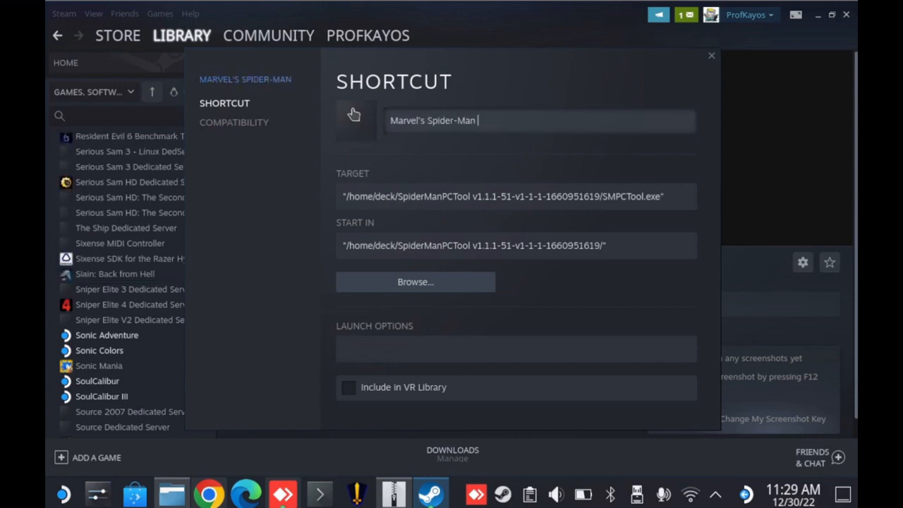
type("Remastered Mod Tool")
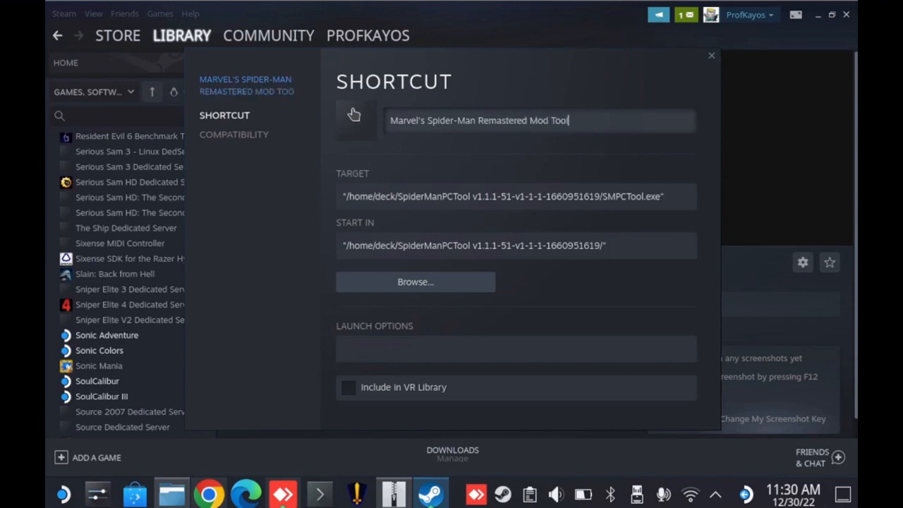
Step: Force the shortcut to run with a Steam Play compatibility tool (Proton Experimental)
left_click(234, 134)
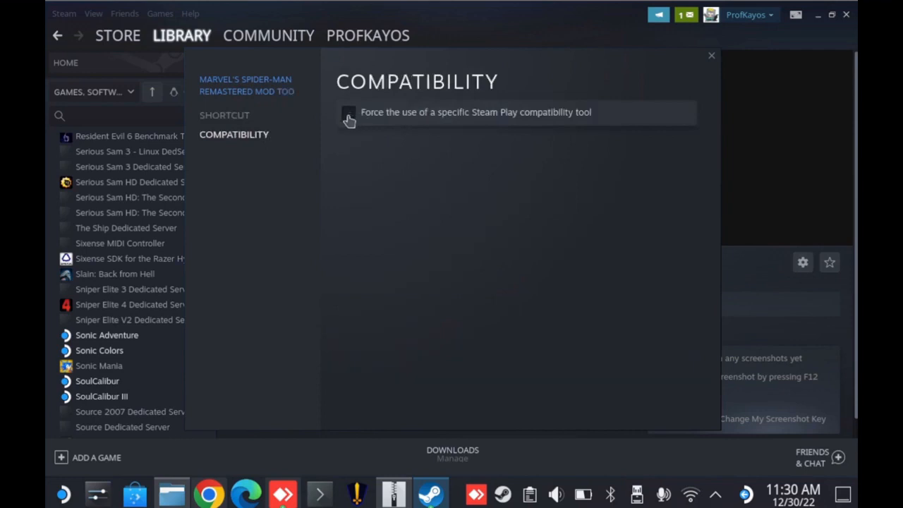
left_click(348, 113)
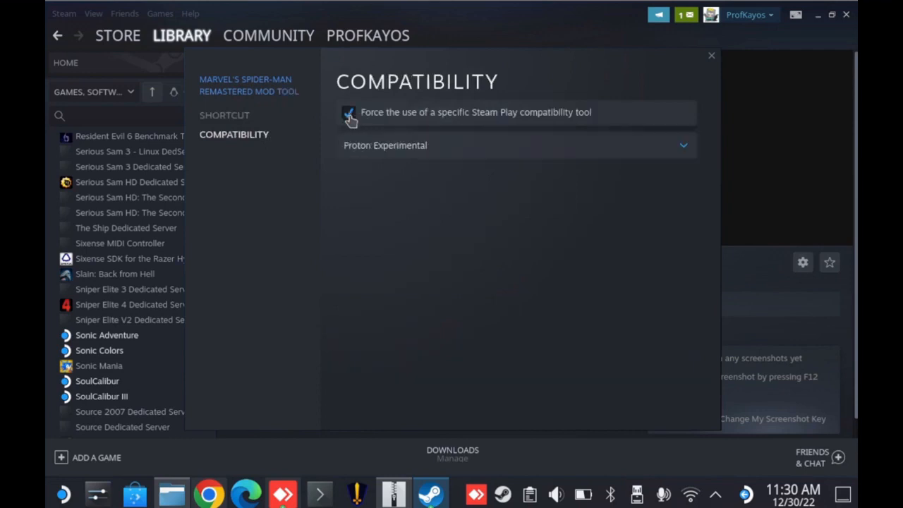
left_click(711, 55)
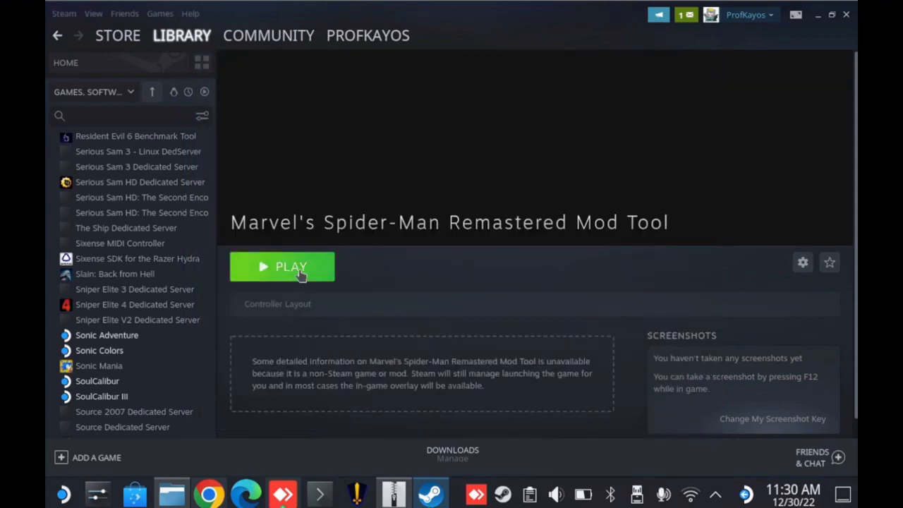
Step: Filter the Steam library by 'spider' to list the Spider-Man titles and Mod Tool
scroll("up", 3)
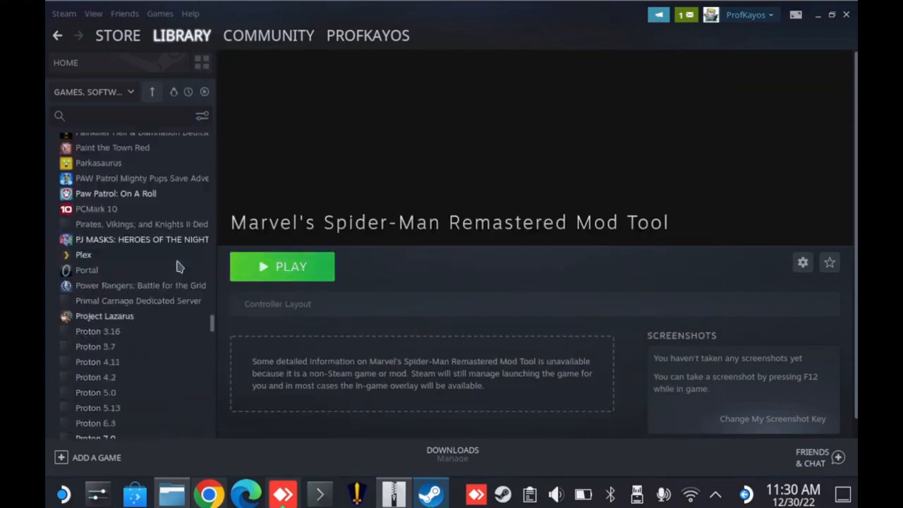
scroll("up", 3)
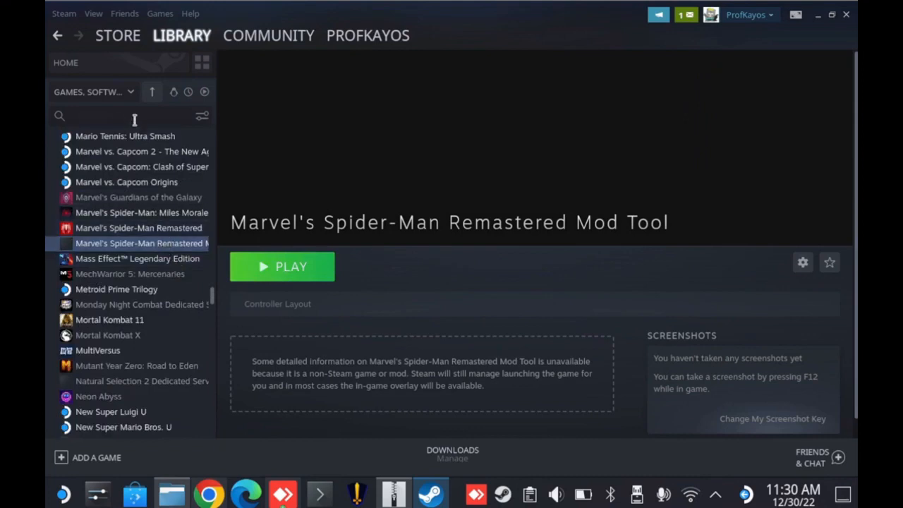
type("spider")
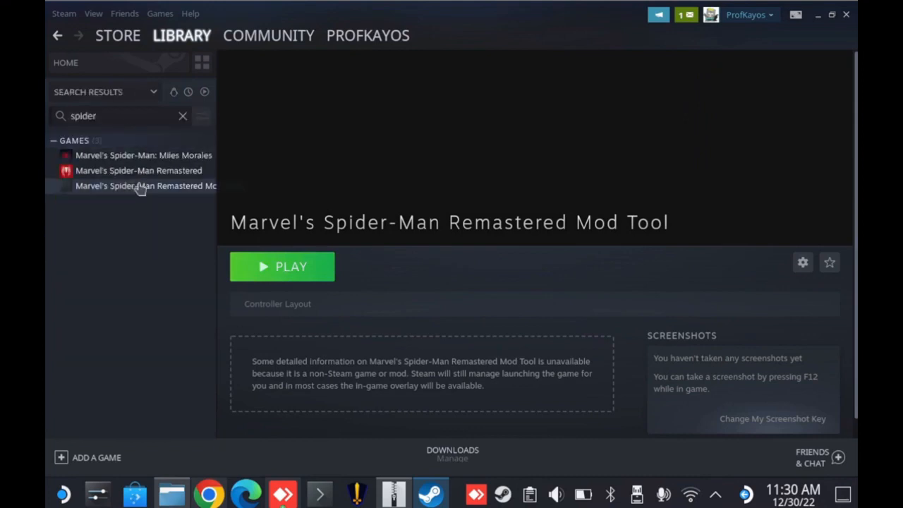
mouse_move(322, 267)
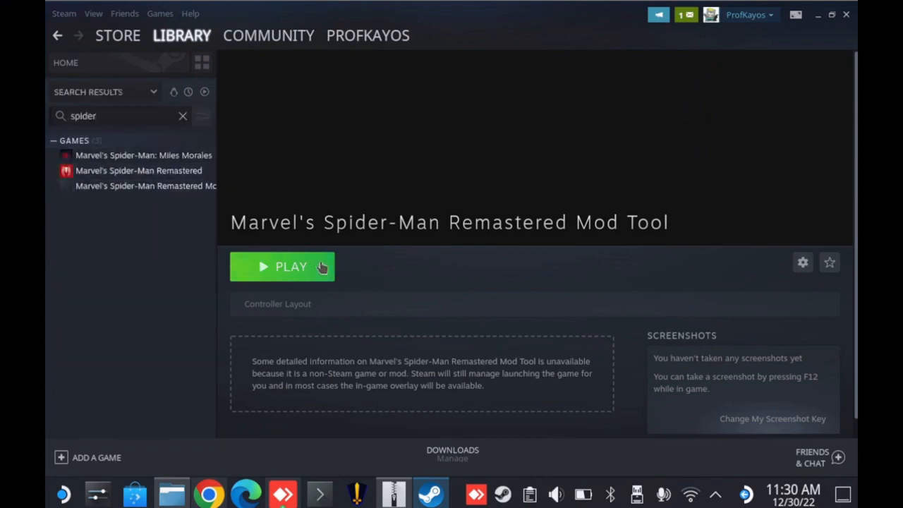
mouse_move(316, 267)
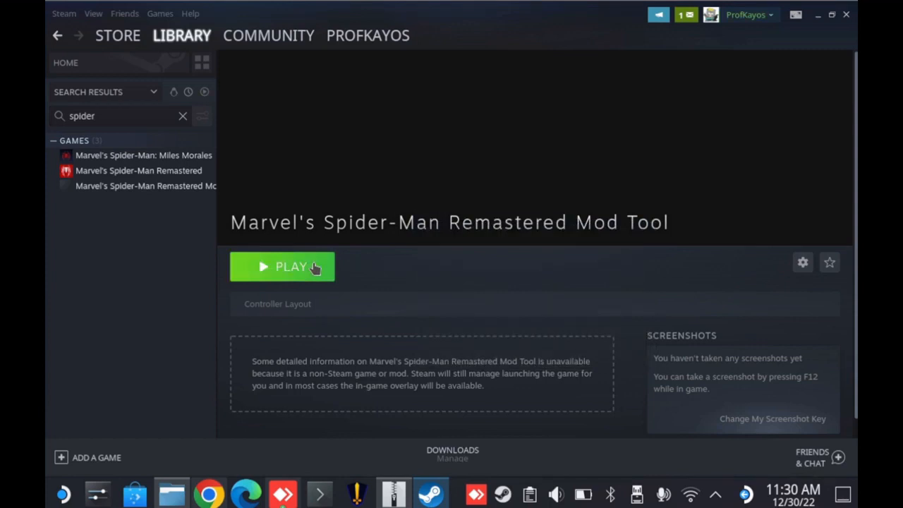
Step: Launch the Mod Tool and save /home/deck/SpiderManPCTool/asset_archive as its asset archive folder
left_click(283, 265)
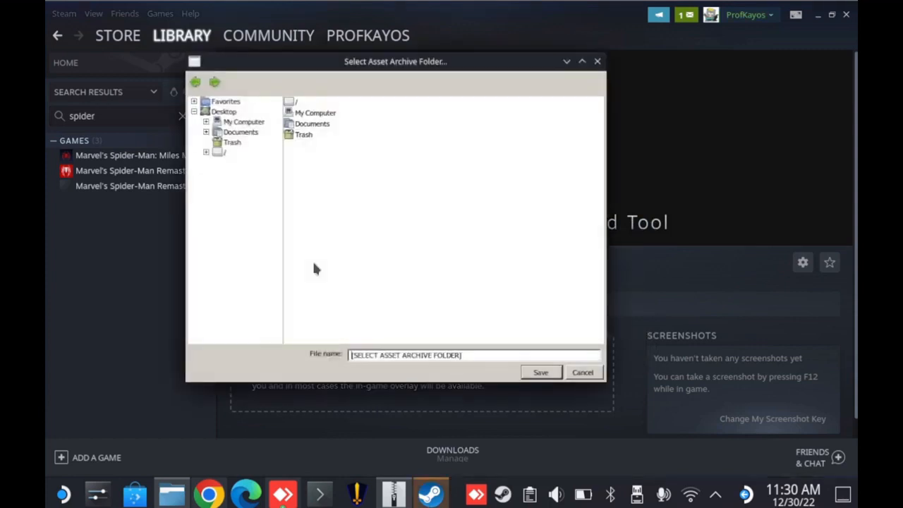
left_click(206, 152)
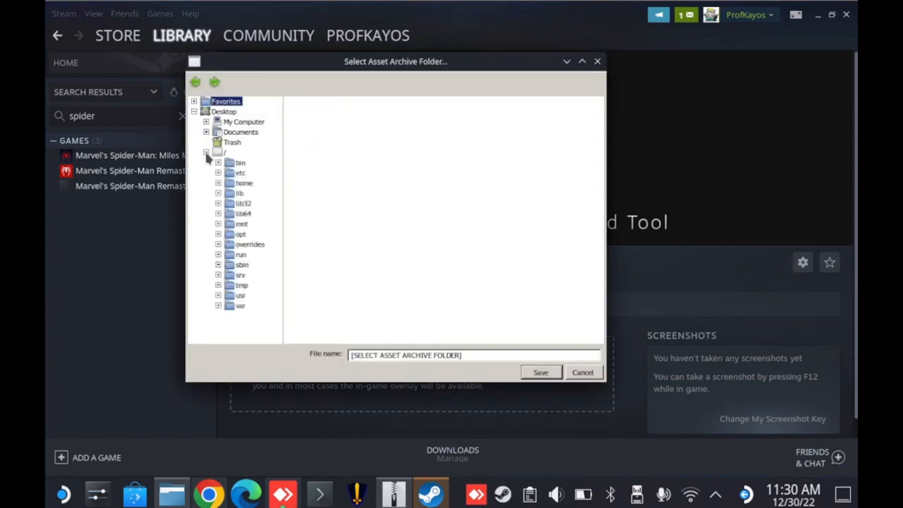
left_click(219, 184)
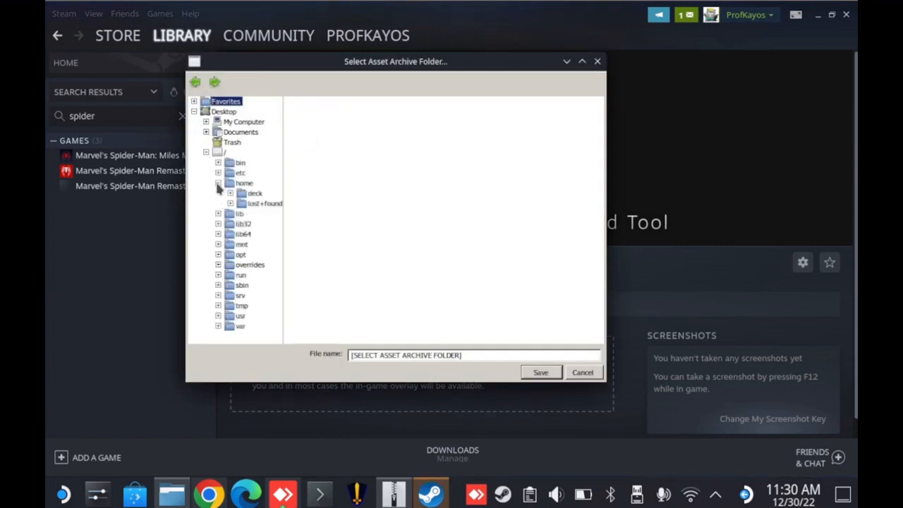
left_click(230, 192)
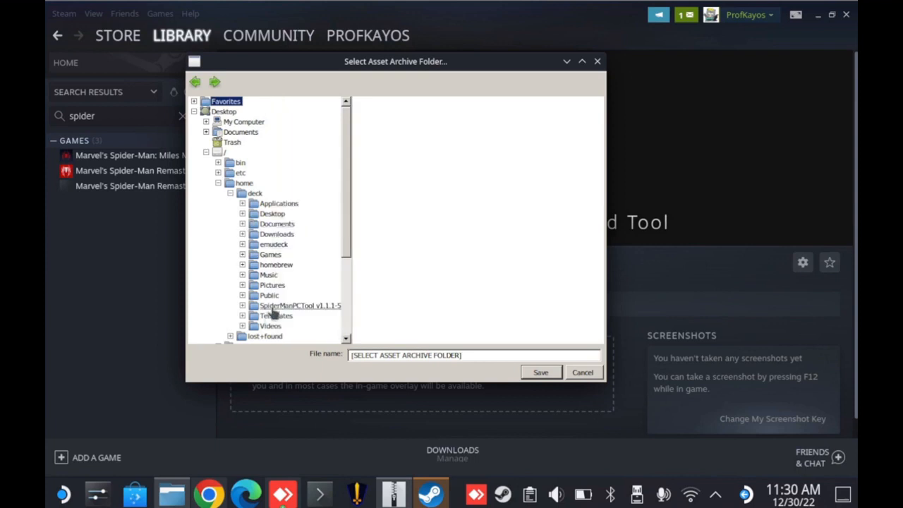
left_click(295, 316)
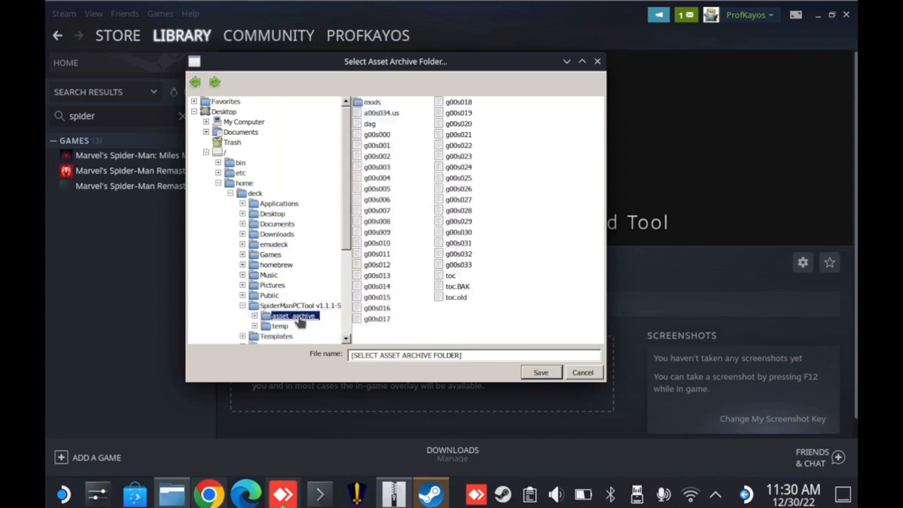
mouse_move(465, 113)
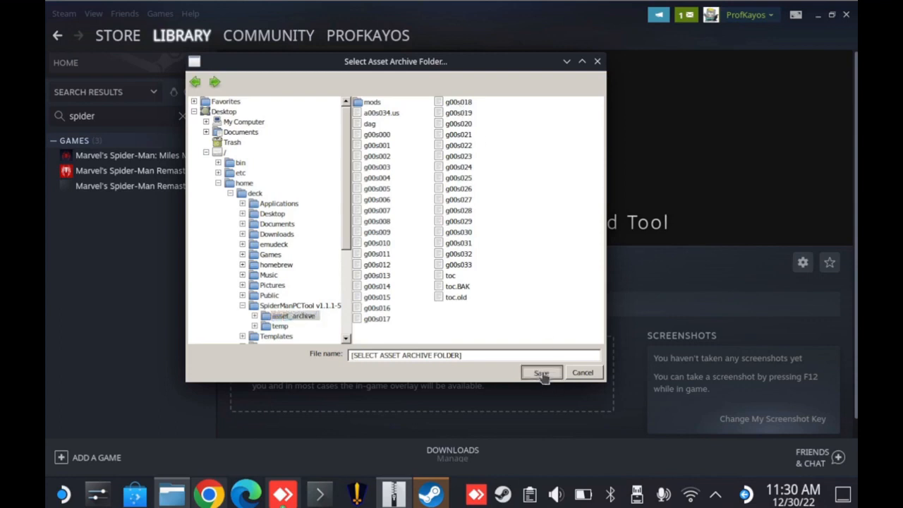
left_click(542, 372)
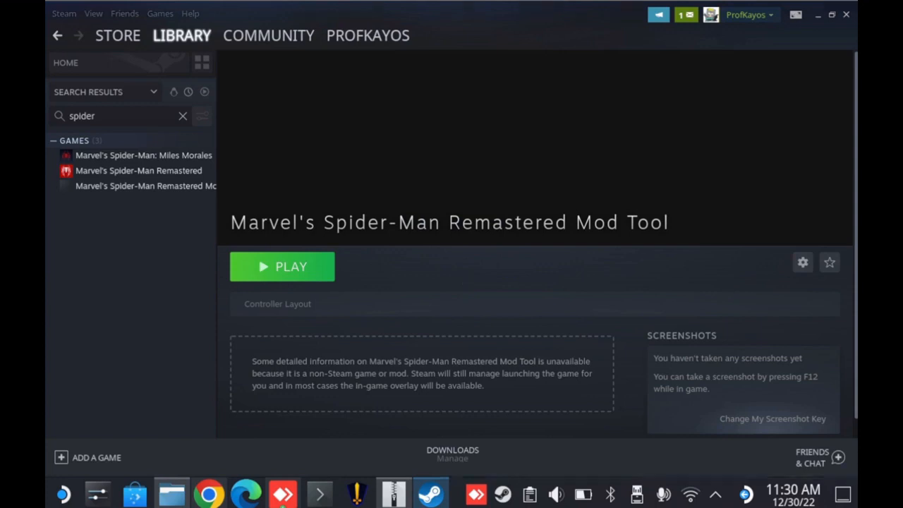
Step: Maximize SMPCTool, view the first archive's files, open the Mod Manager and the browser
left_click(283, 265)
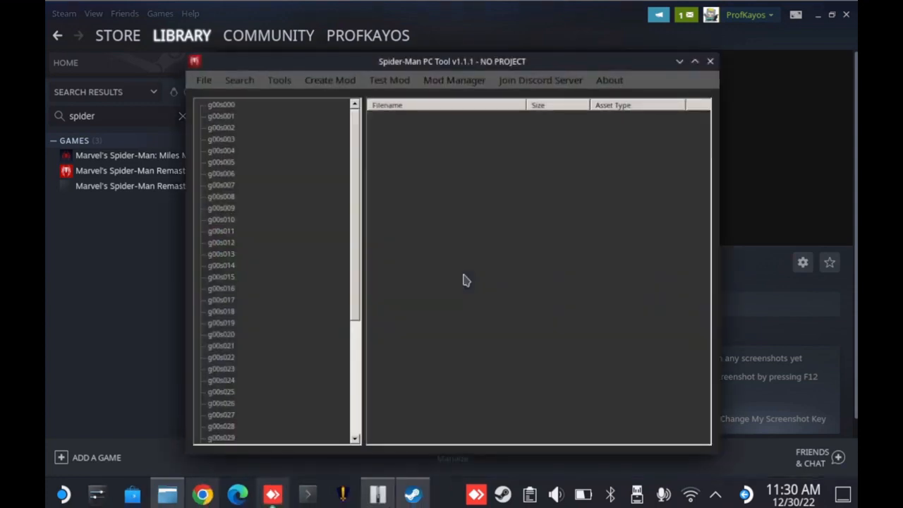
left_click(694, 60)
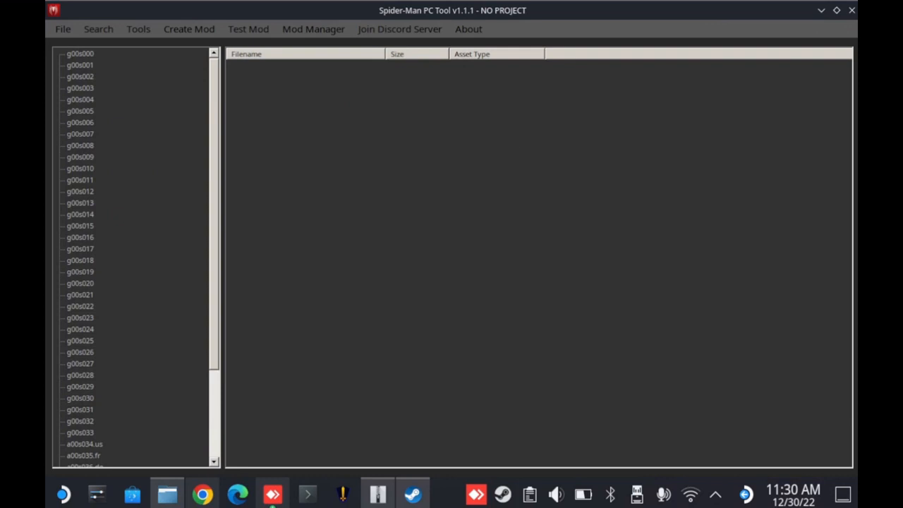
left_click(79, 53)
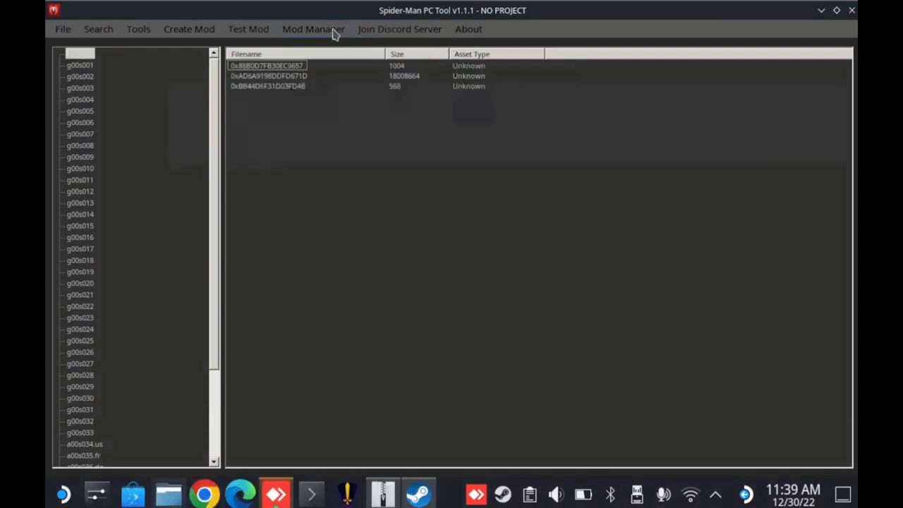
left_click(314, 28)
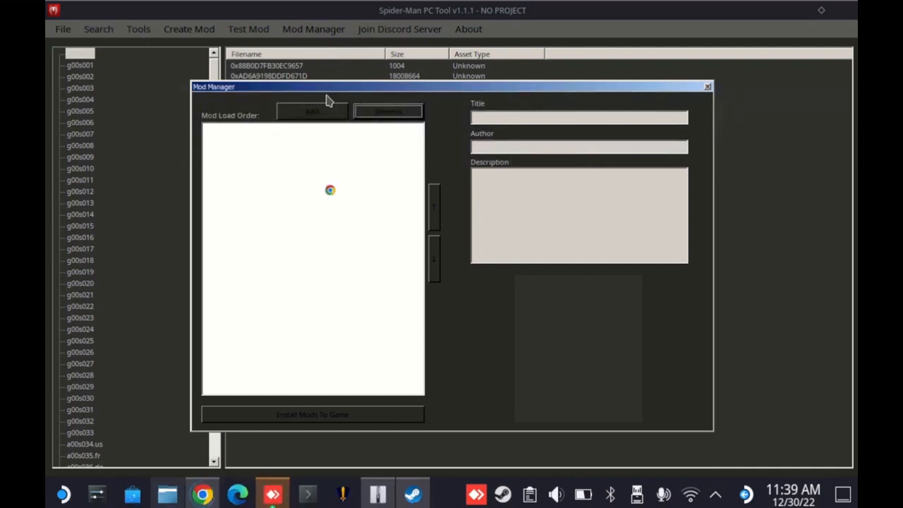
left_click(202, 494)
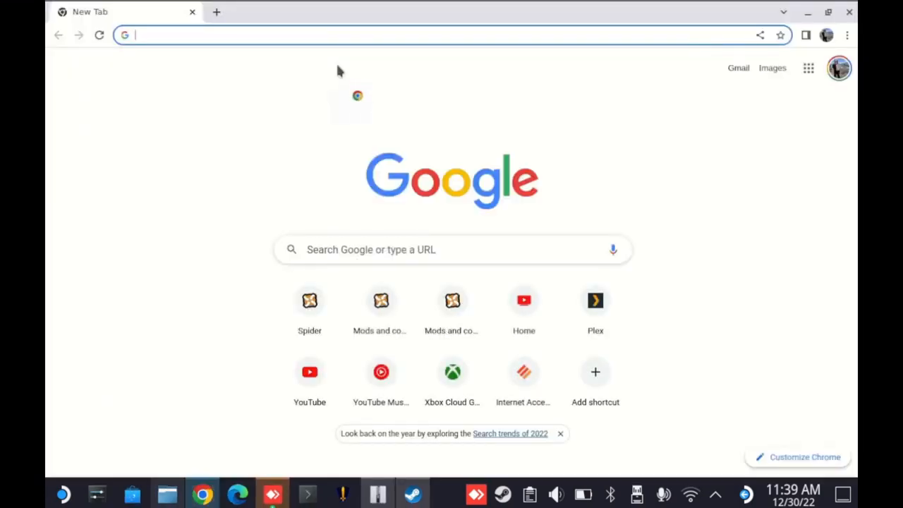
Step: Go to the Classic Symbiote Suit page on Nexus Mods and show its downloadable files
type("https://www.nexusmods.com/marvelsspidermanremastered/mods/203")
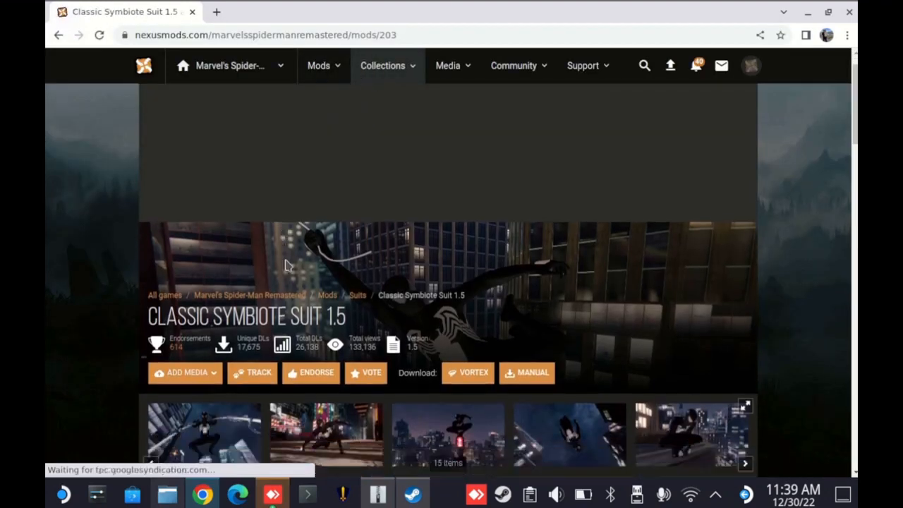
scroll("down", 3)
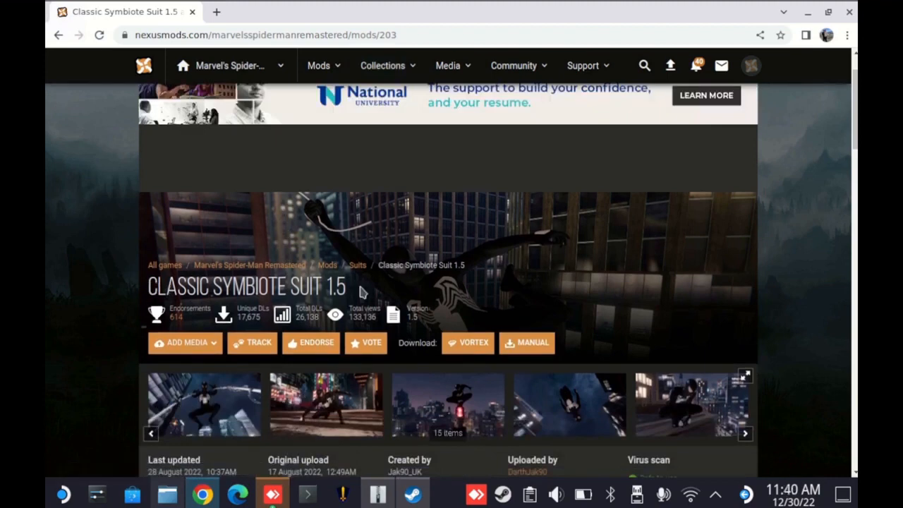
scroll("down", 3)
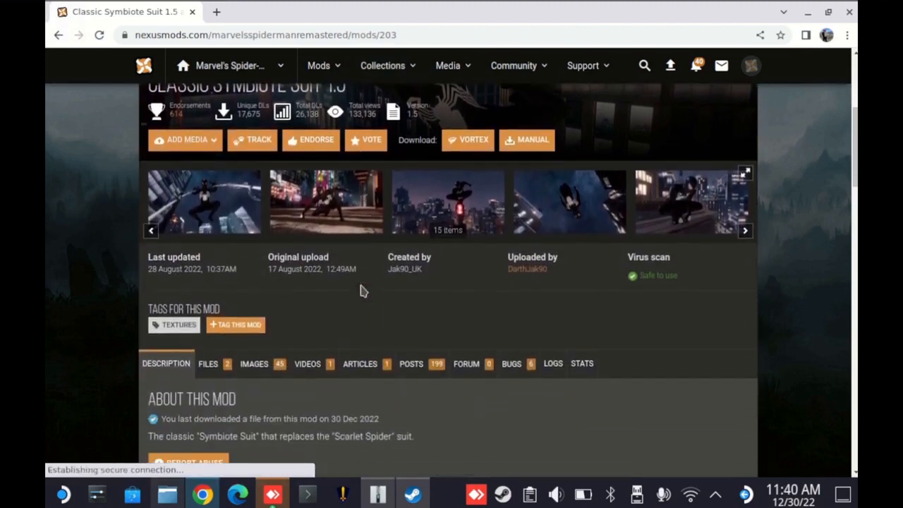
scroll("down", 3)
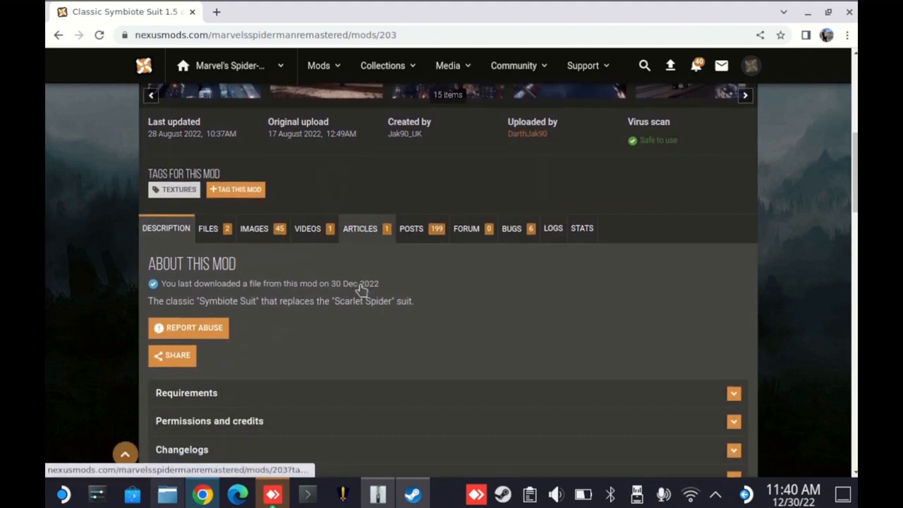
mouse_move(432, 144)
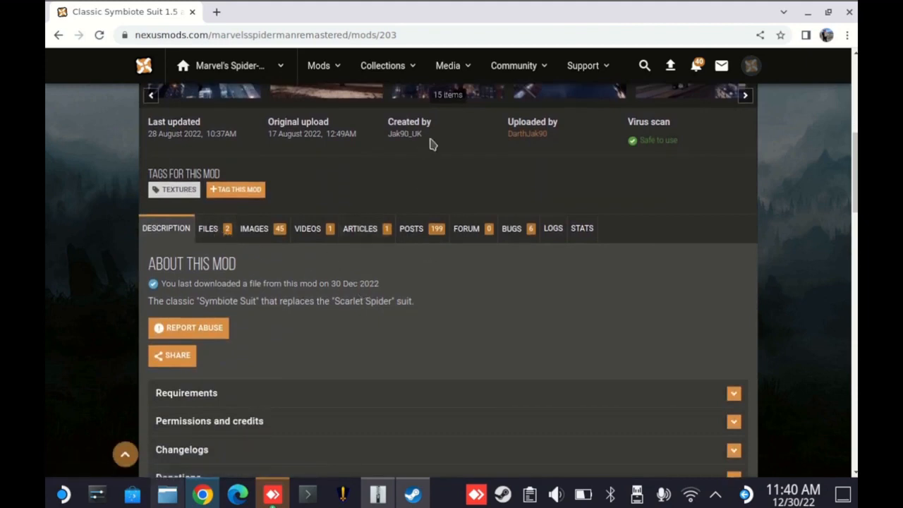
mouse_move(209, 229)
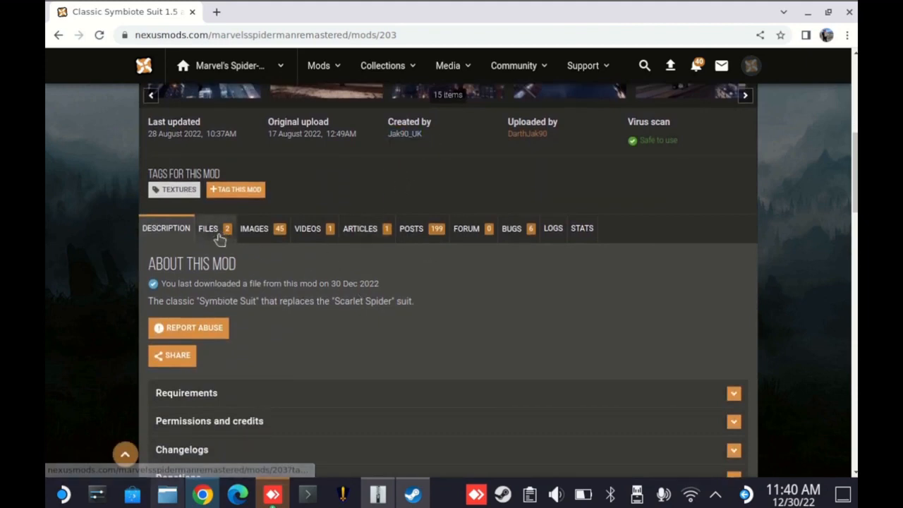
left_click(207, 228)
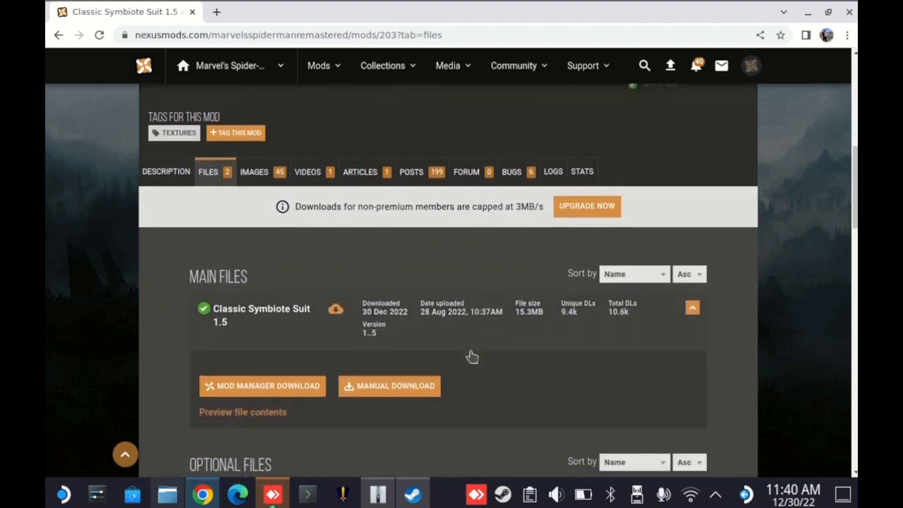
scroll("down", 3)
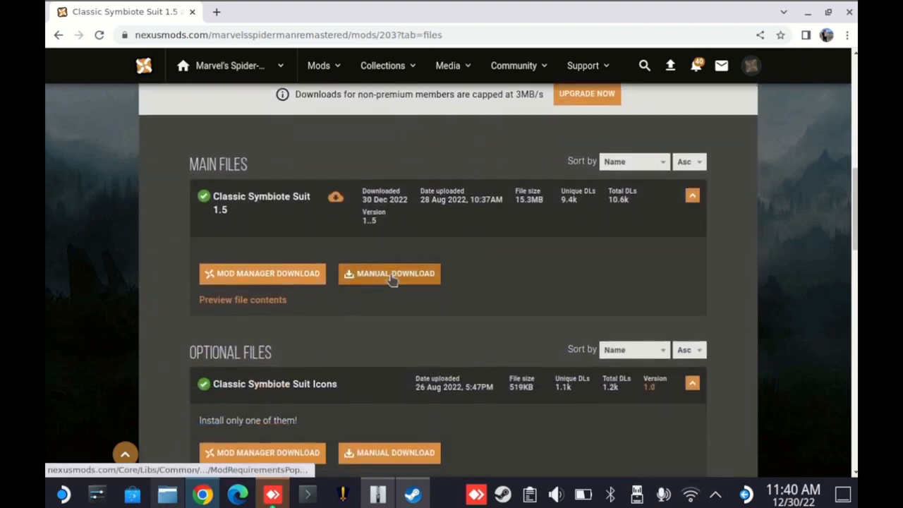
Step: Start the free download of the Classic Symbiote Suit 1.5 zip and open it in Ark
left_click(389, 274)
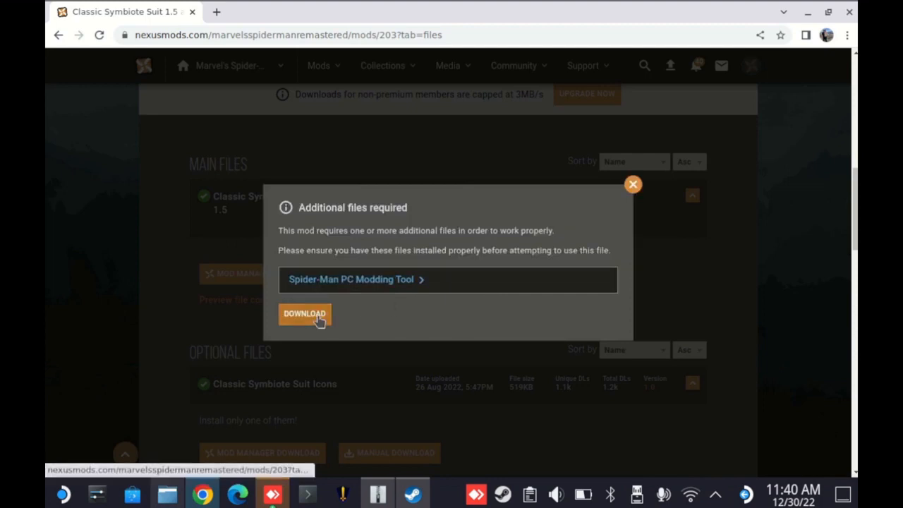
left_click(305, 314)
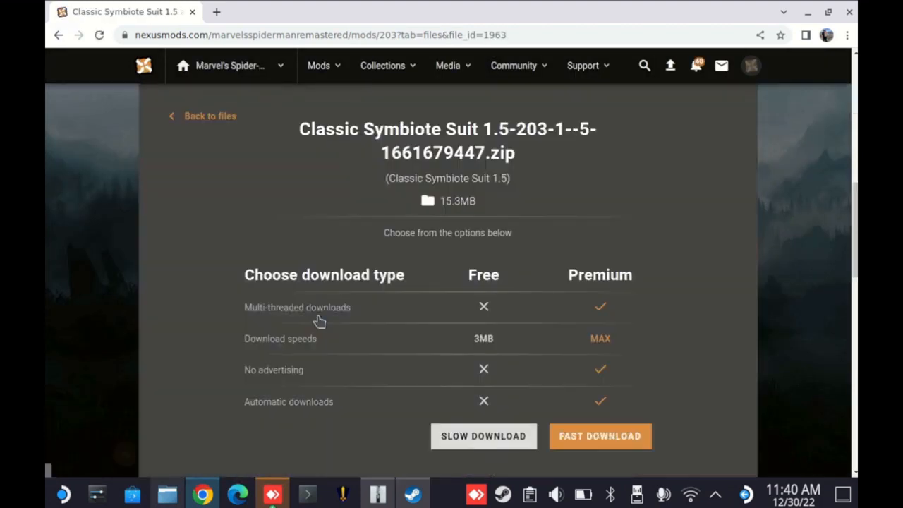
left_click(483, 436)
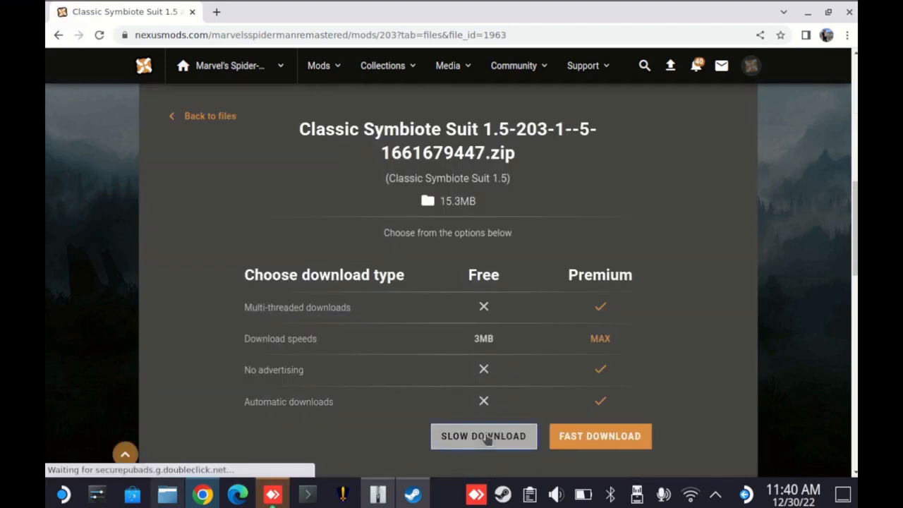
left_click(482, 434)
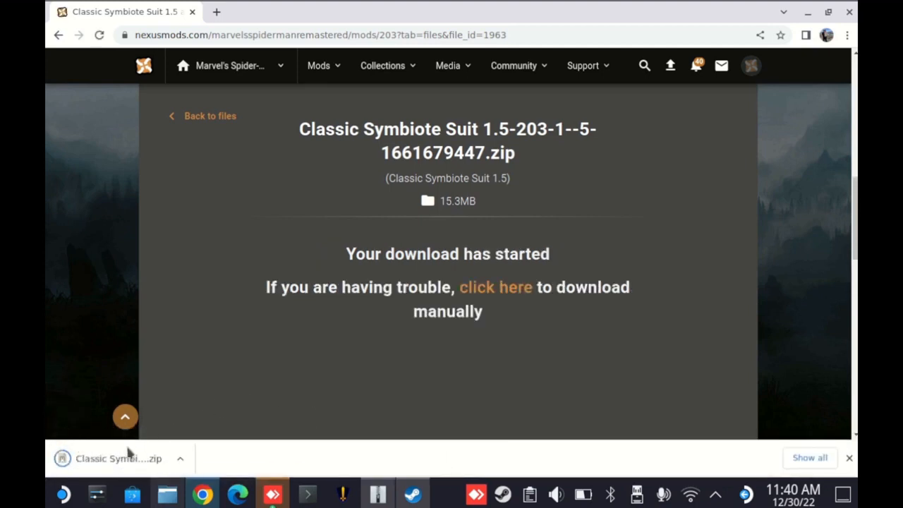
left_click(119, 458)
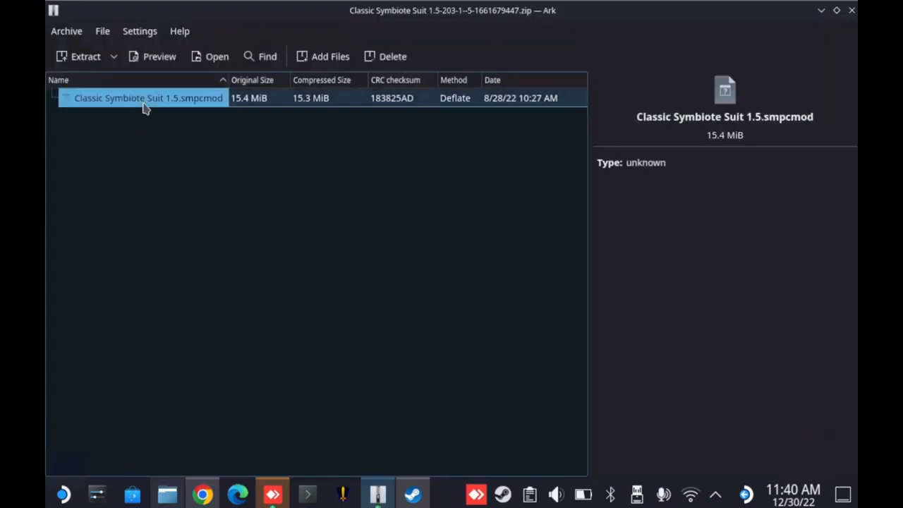
Step: Extract Classic Symbiote Suit 1.5.smpcmod into the SpiderManPCTool folder in home
right_click(148, 98)
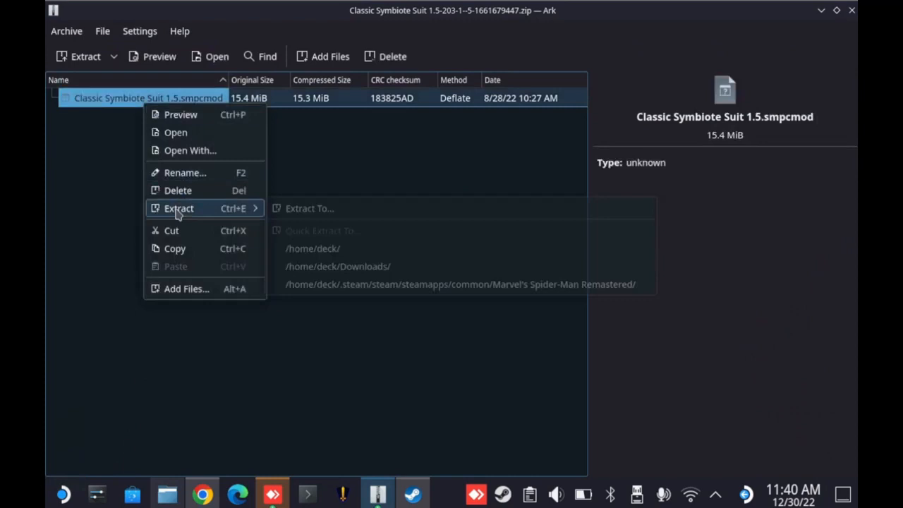
left_click(309, 209)
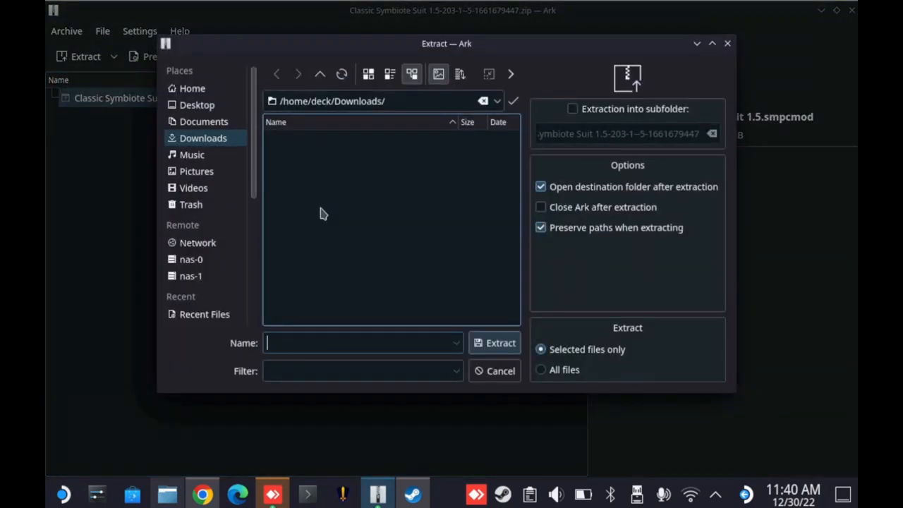
left_click(192, 88)
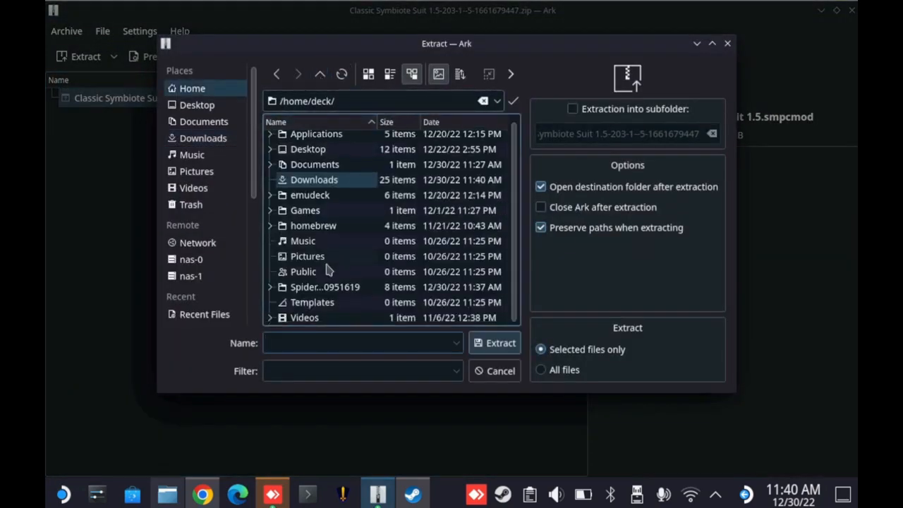
double_click(325, 286)
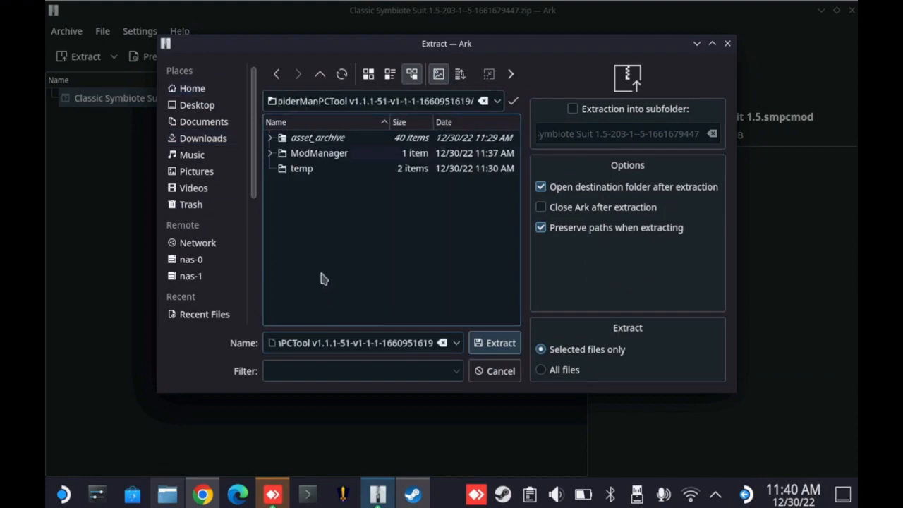
mouse_move(501, 343)
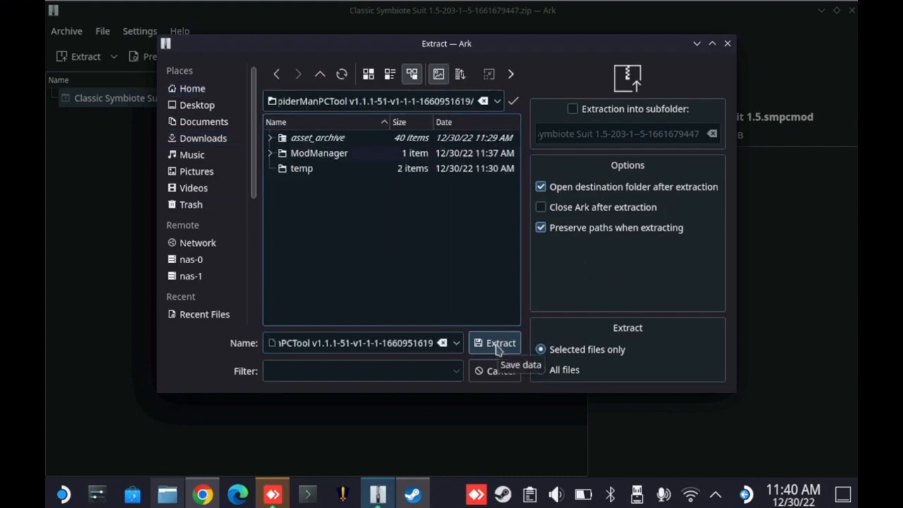
left_click(500, 342)
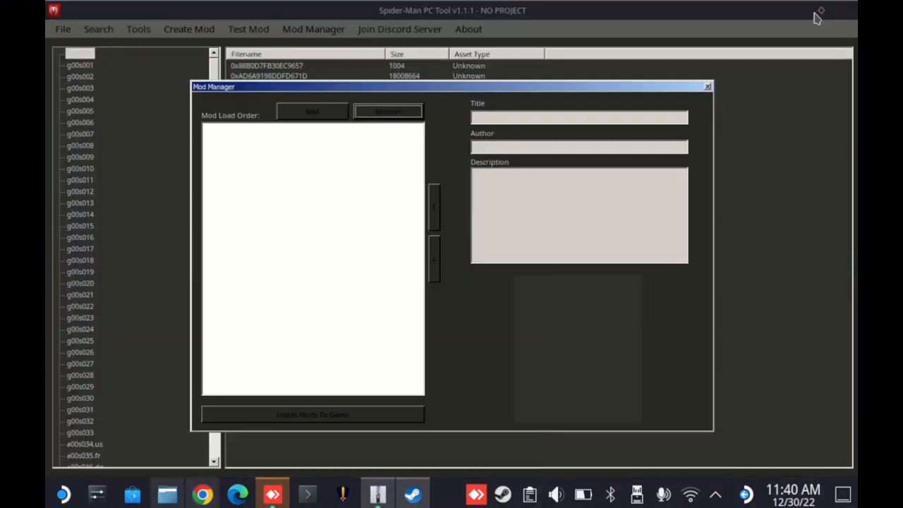
mouse_move(542, 92)
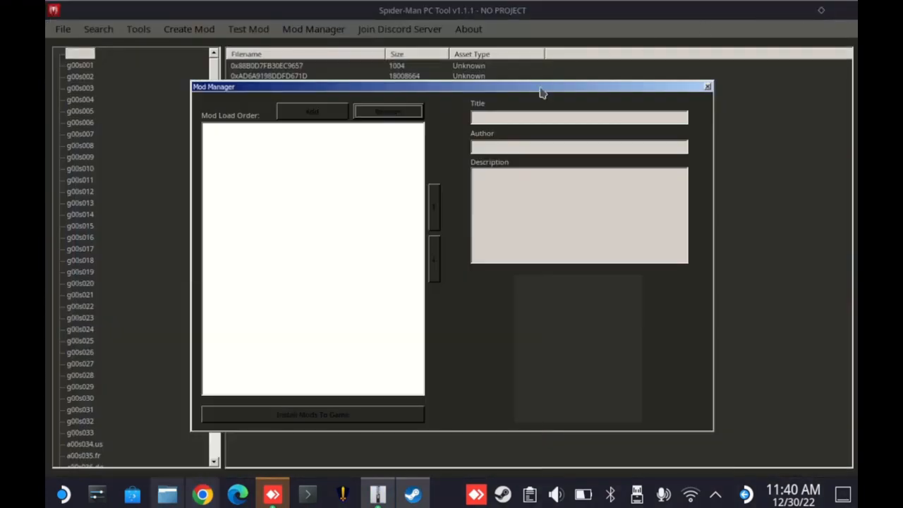
mouse_move(299, 119)
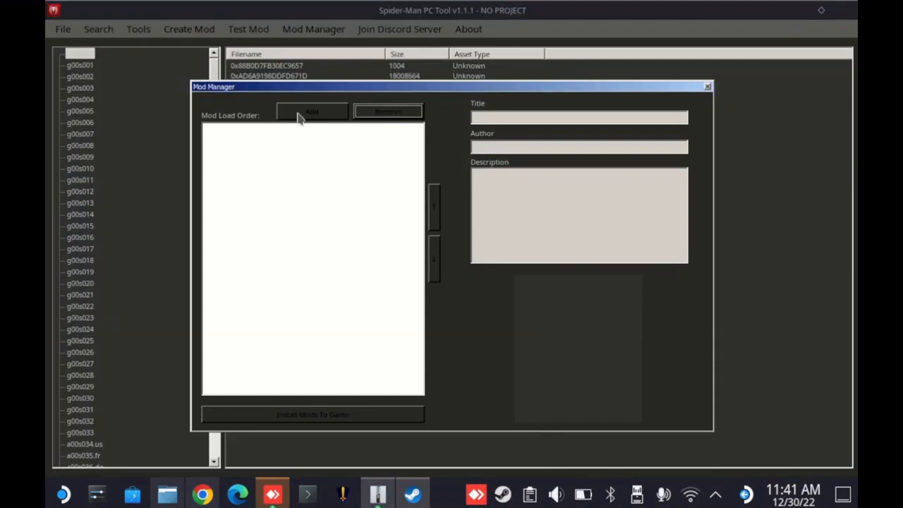
Step: Add 'Classic Symbiote Suit 1.5.smpcmod' from /home/deck/SpiderManPCTool to the mod load order
left_click(311, 111)
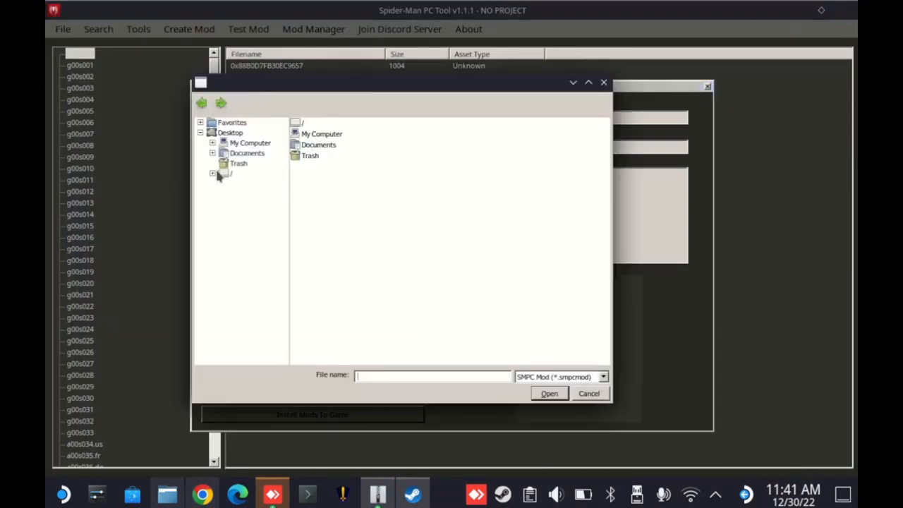
left_click(213, 174)
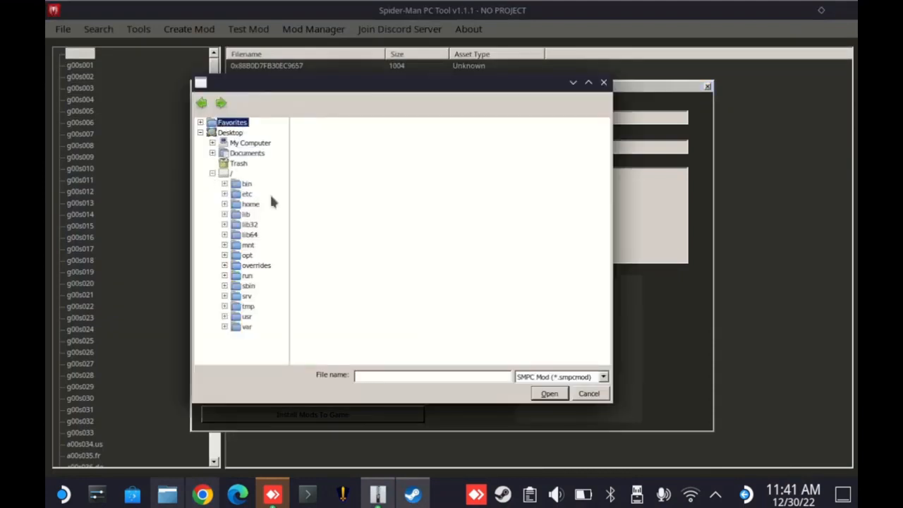
left_click(224, 203)
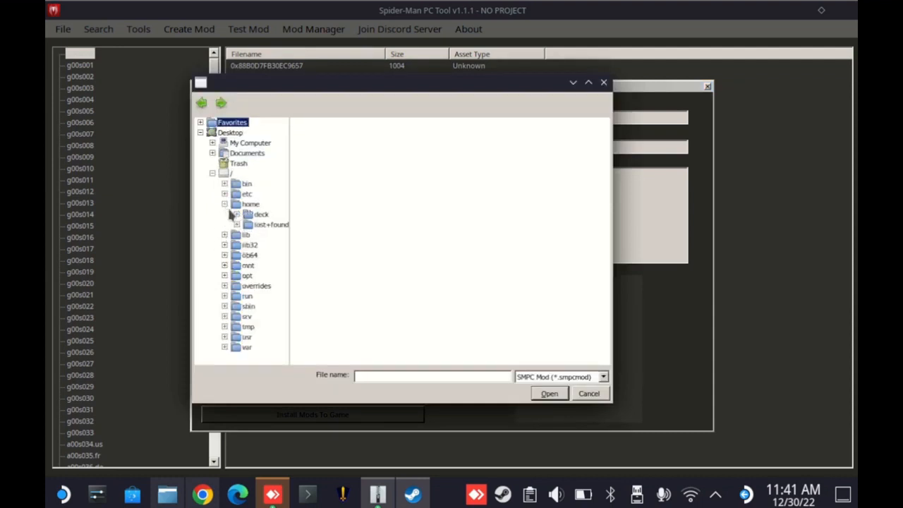
left_click(234, 204)
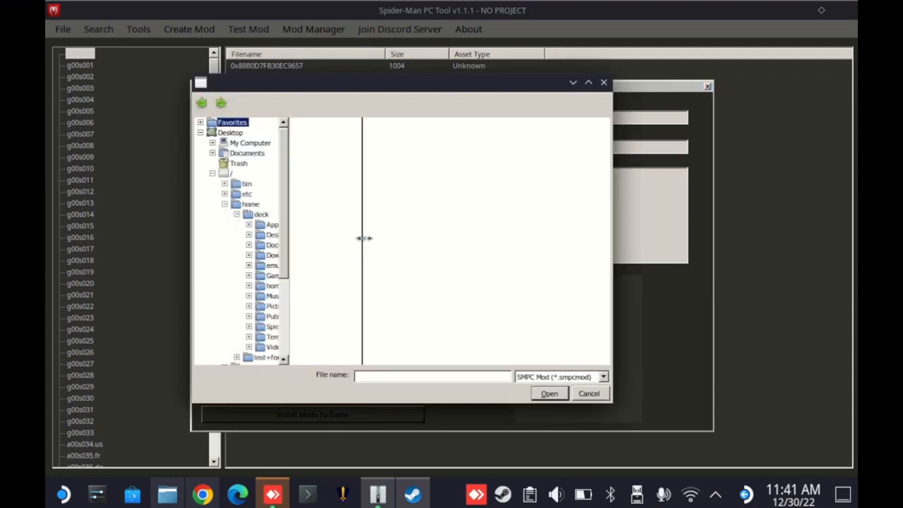
left_click(309, 326)
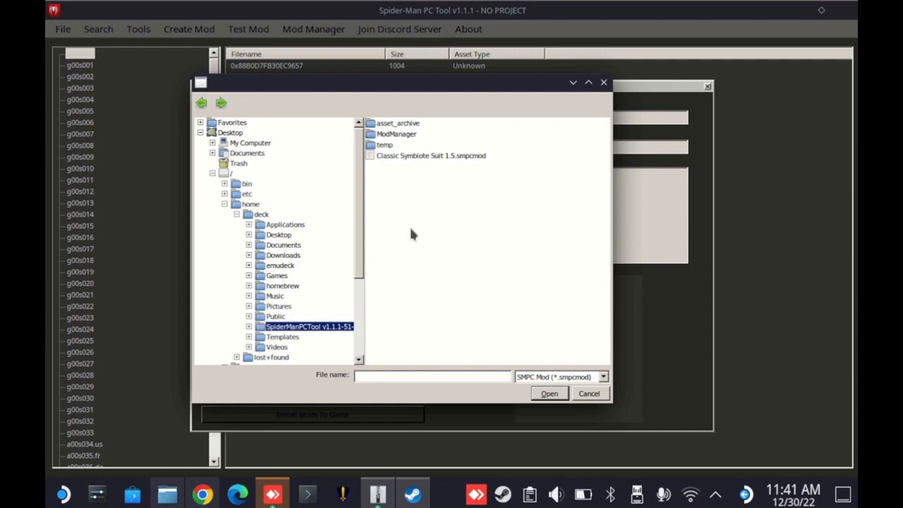
left_click(430, 155)
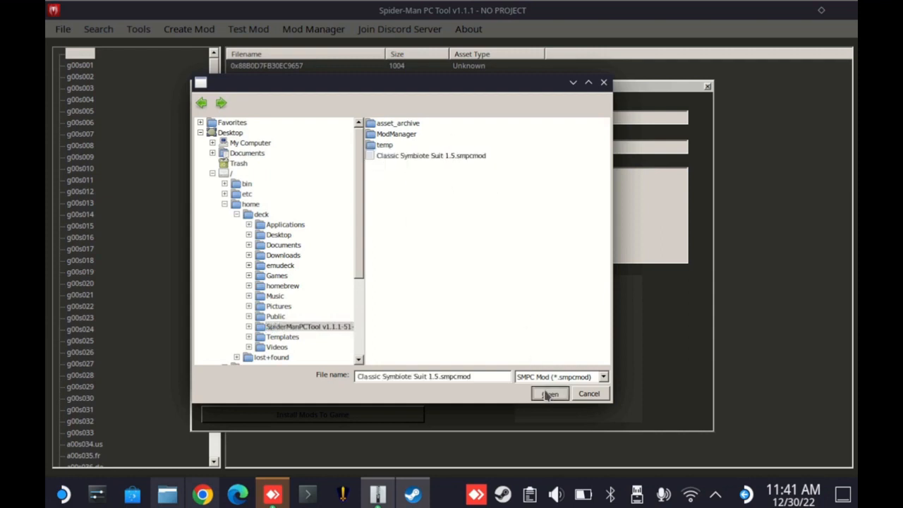
left_click(551, 392)
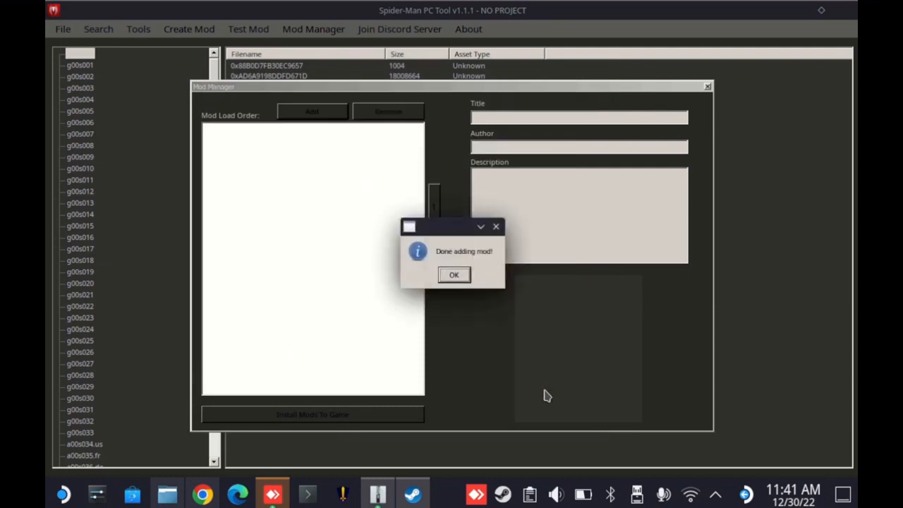
left_click(455, 273)
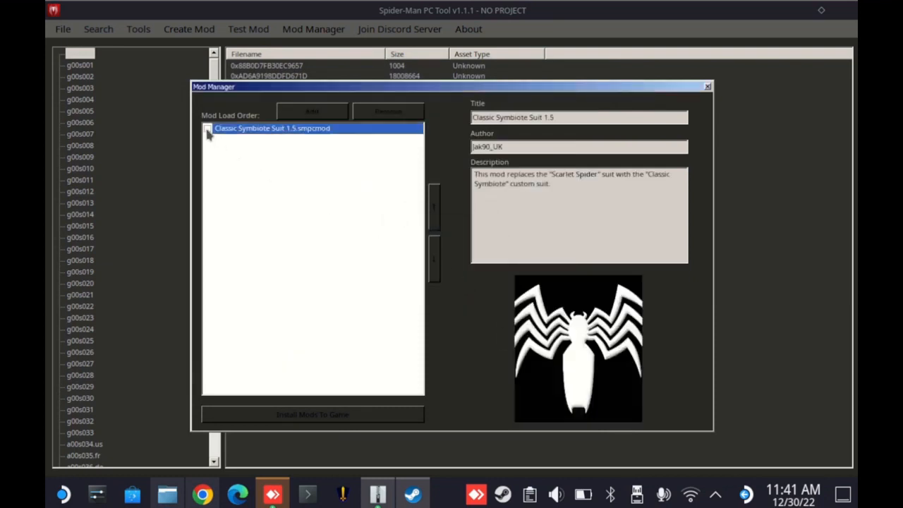
Step: Enable the Classic Symbiote Suit 1.5 mod and install the enabled mods to the game
left_click(208, 127)
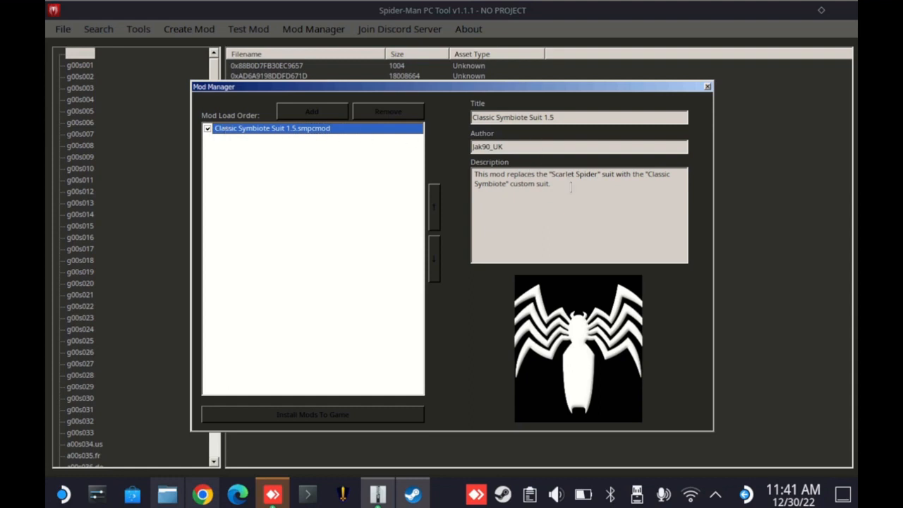
double_click(542, 183)
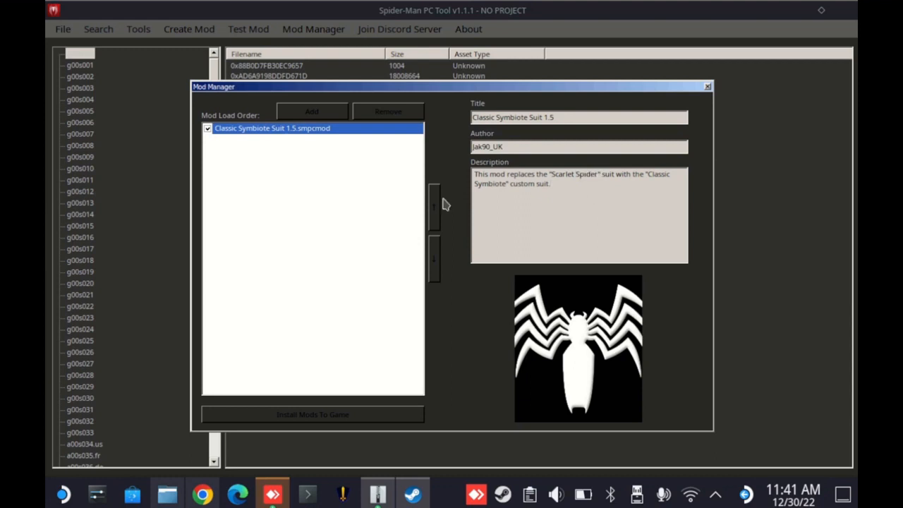
mouse_move(324, 120)
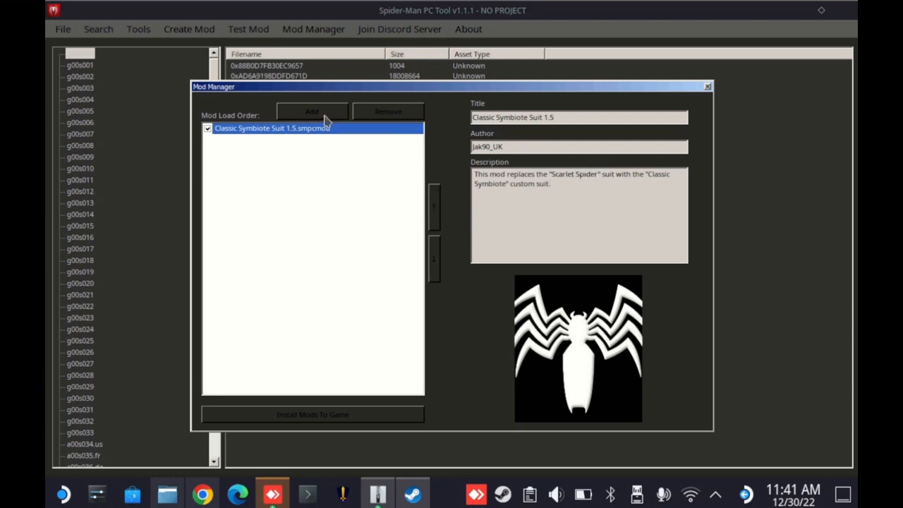
mouse_move(389, 421)
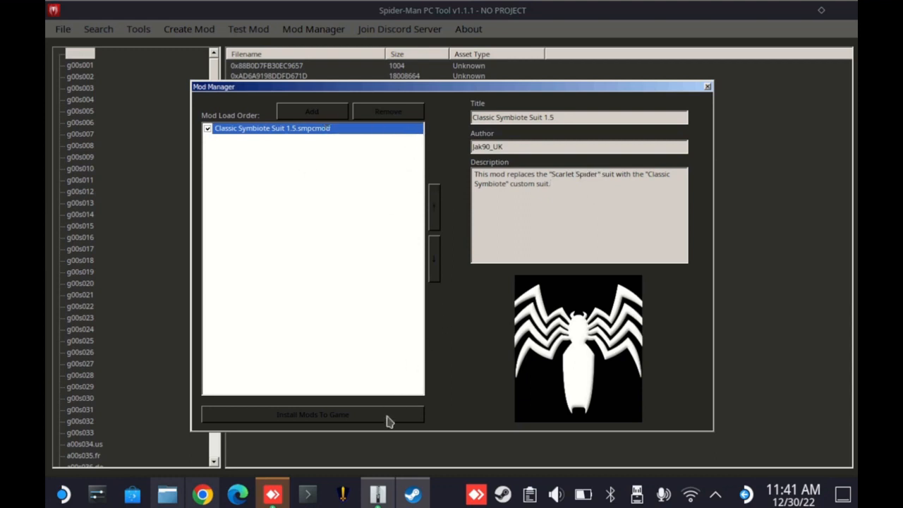
left_click(313, 415)
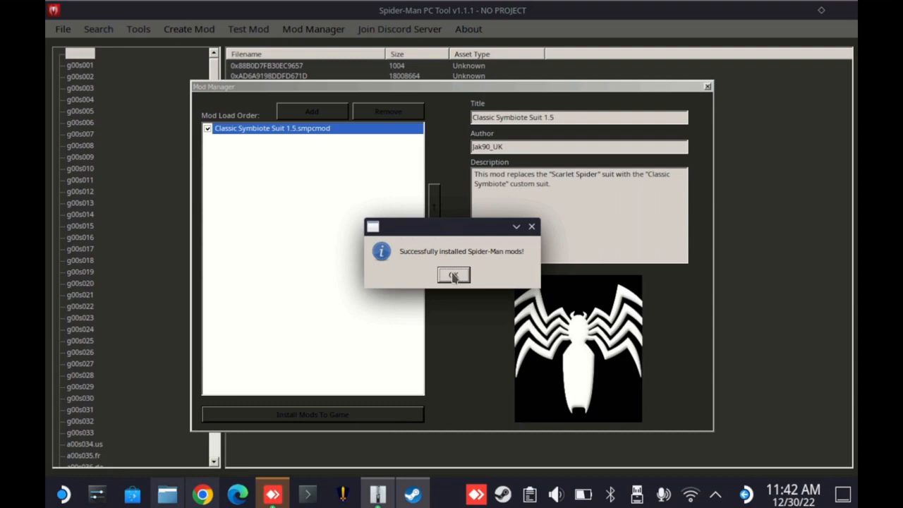
Step: Dismiss the success message and launch Marvel's Spider-Man Remastered from the Steam tray menu
left_click(453, 275)
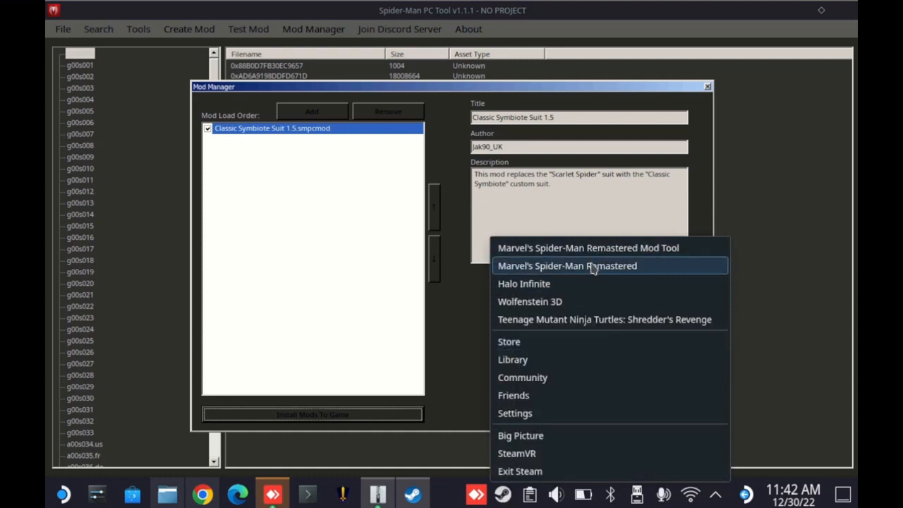
left_click(567, 265)
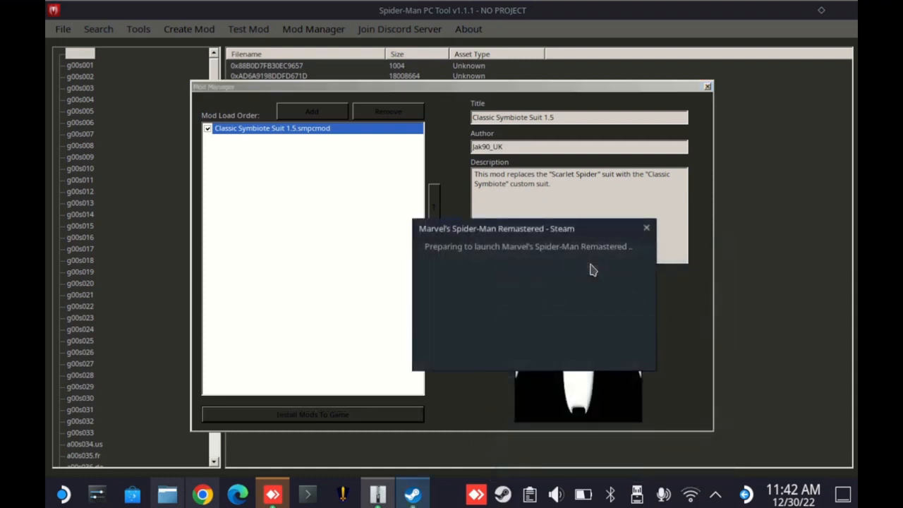
left_click(646, 227)
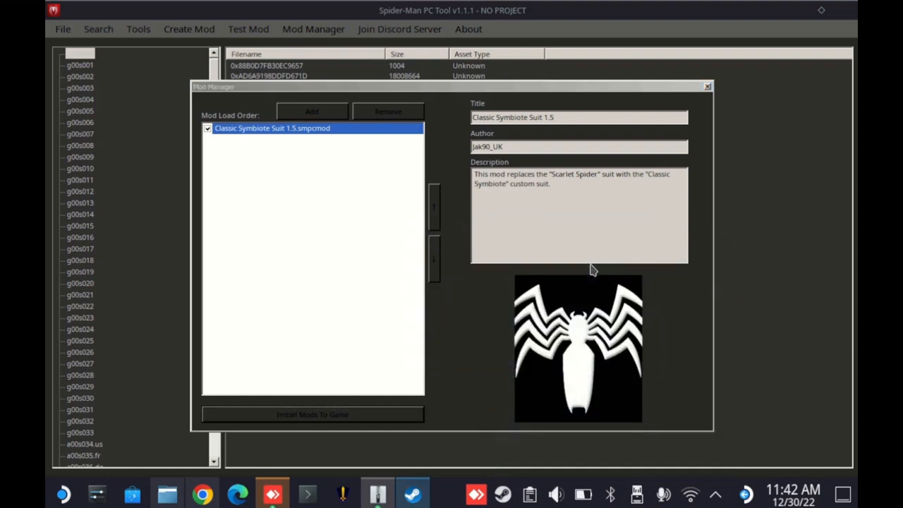